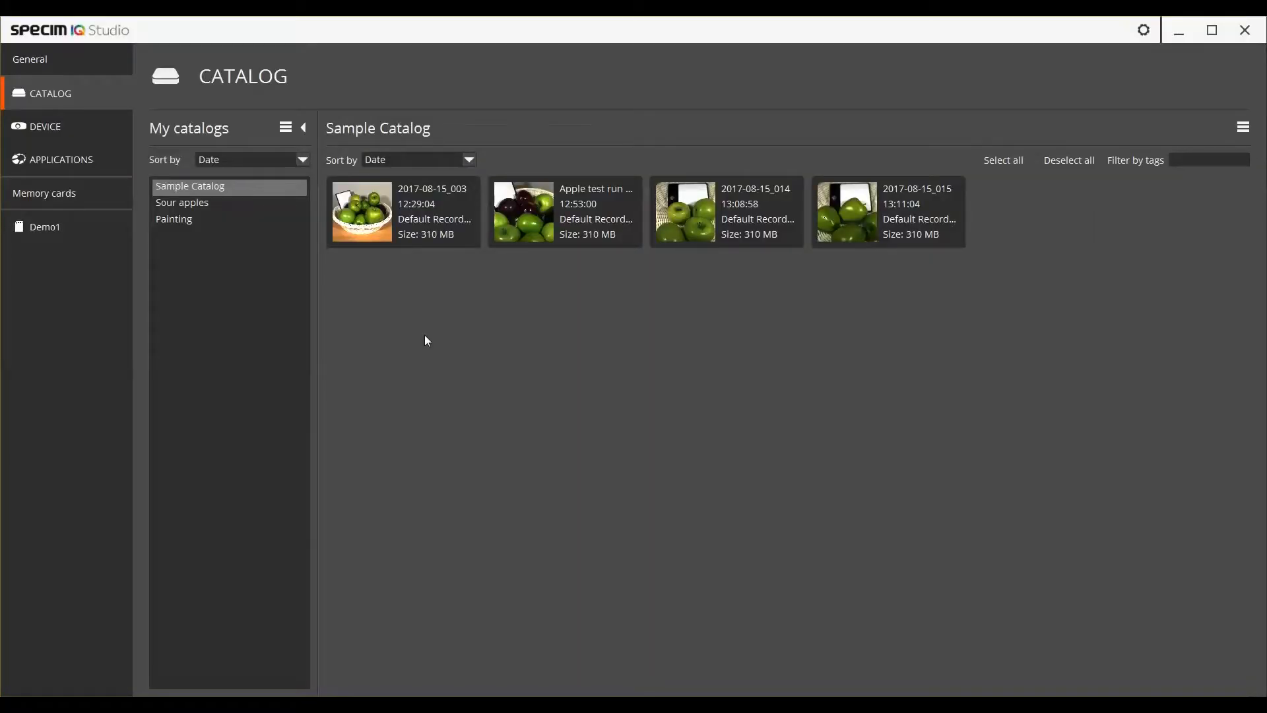
mouse_move(110, 60)
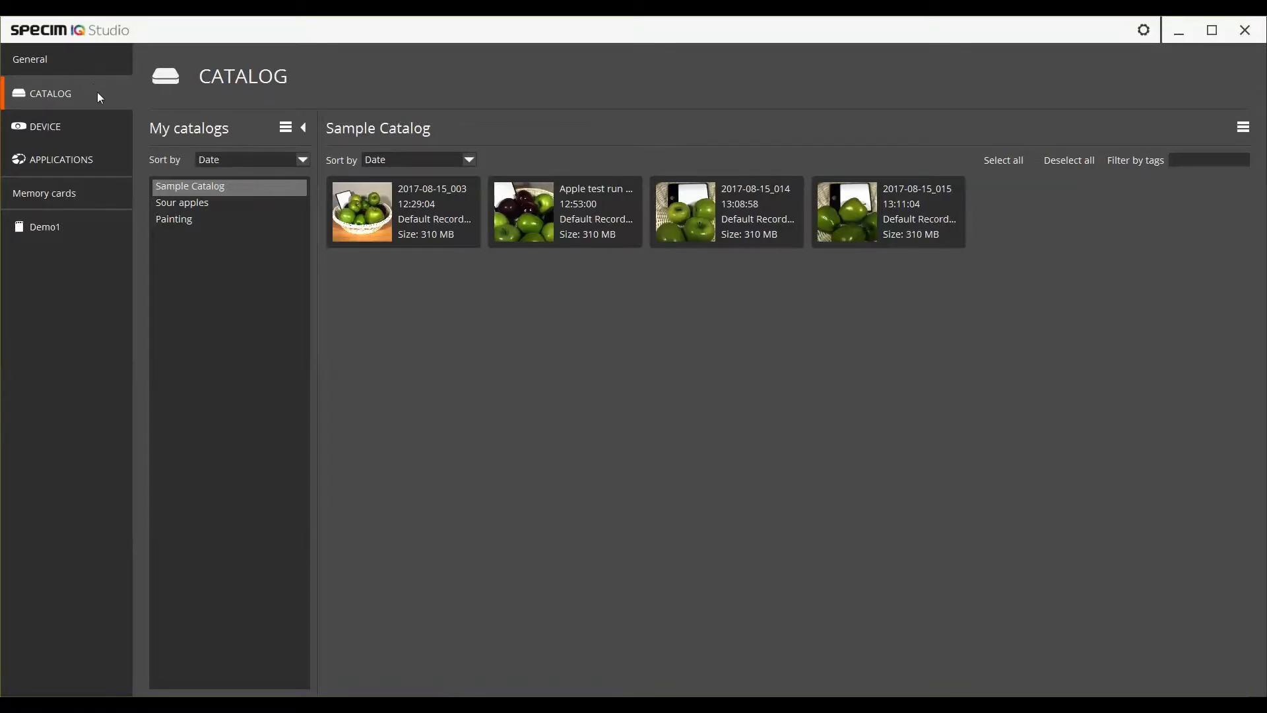
- Browse the devices, applications and catalog, briefly viewing recording 2017-08-15_003 in the dataset viewer
click(41, 126)
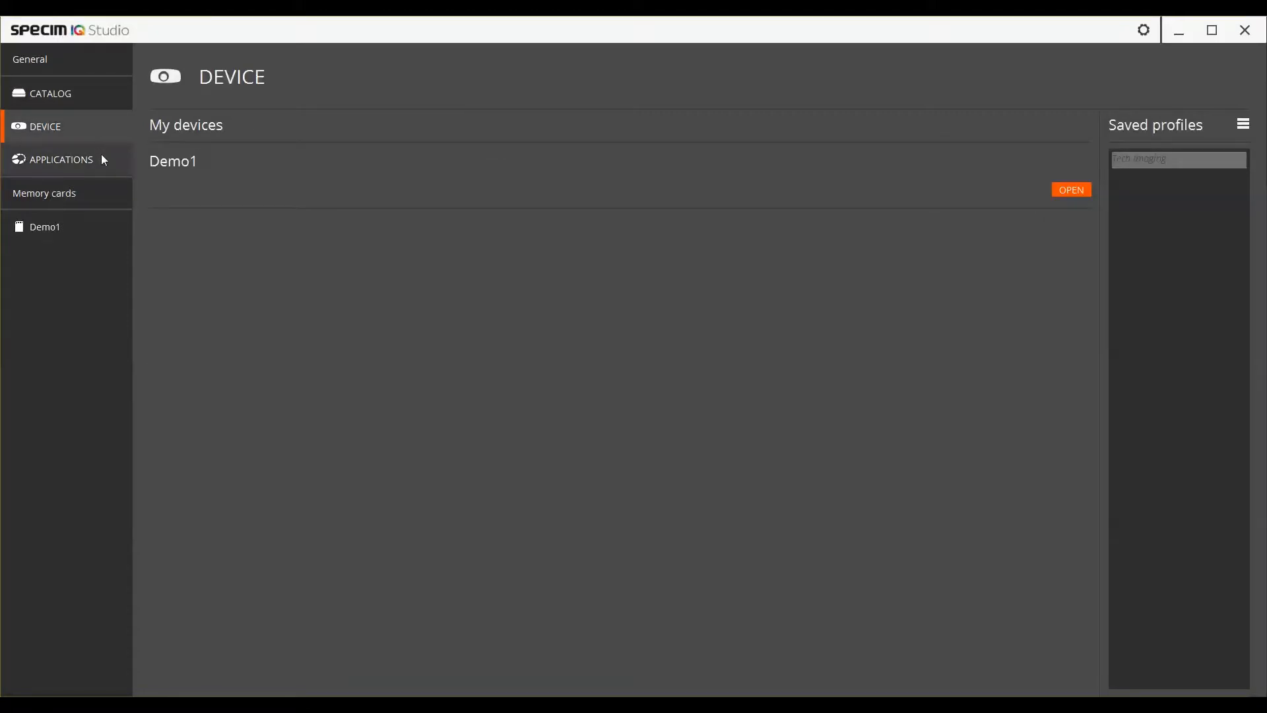
click(61, 160)
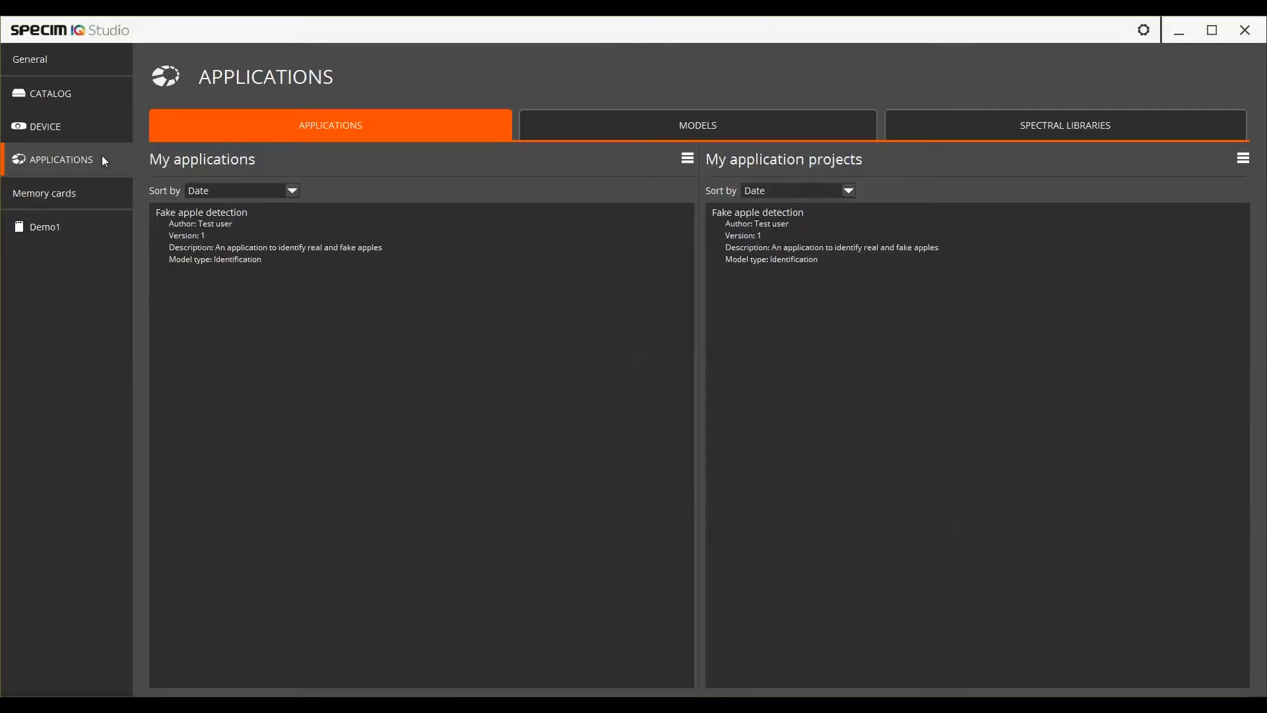
click(47, 93)
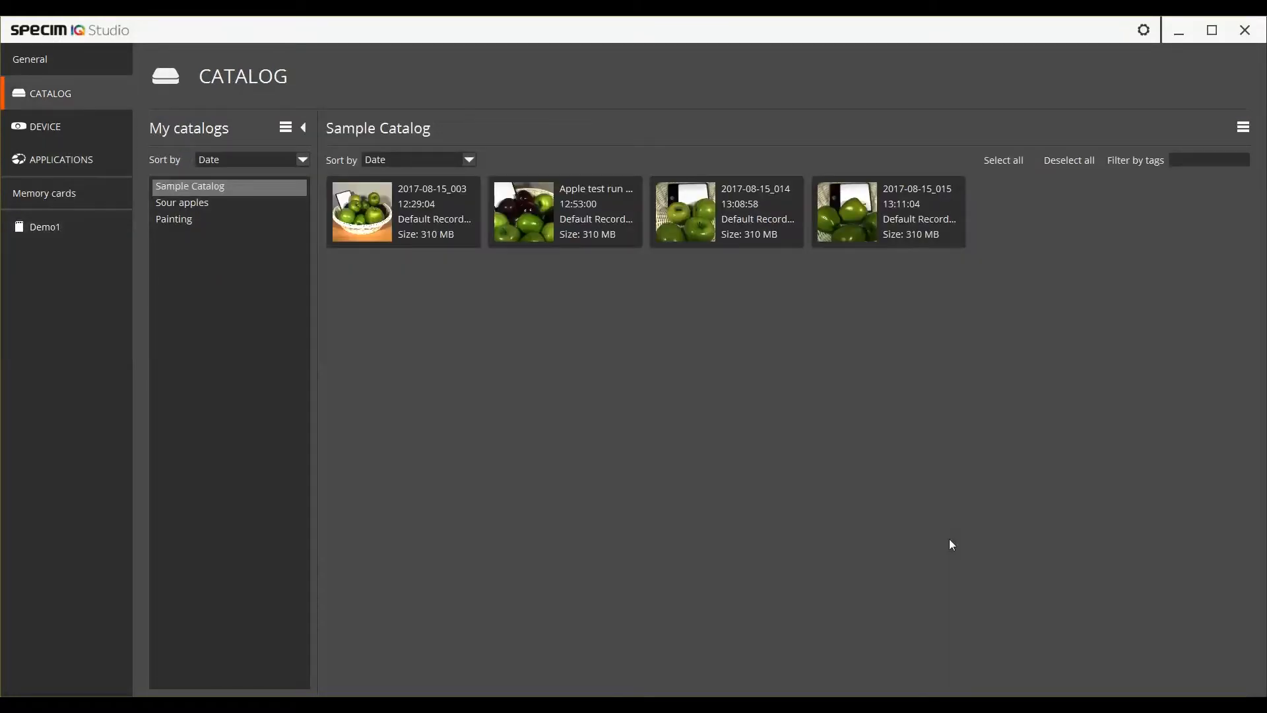
mouse_move(932, 536)
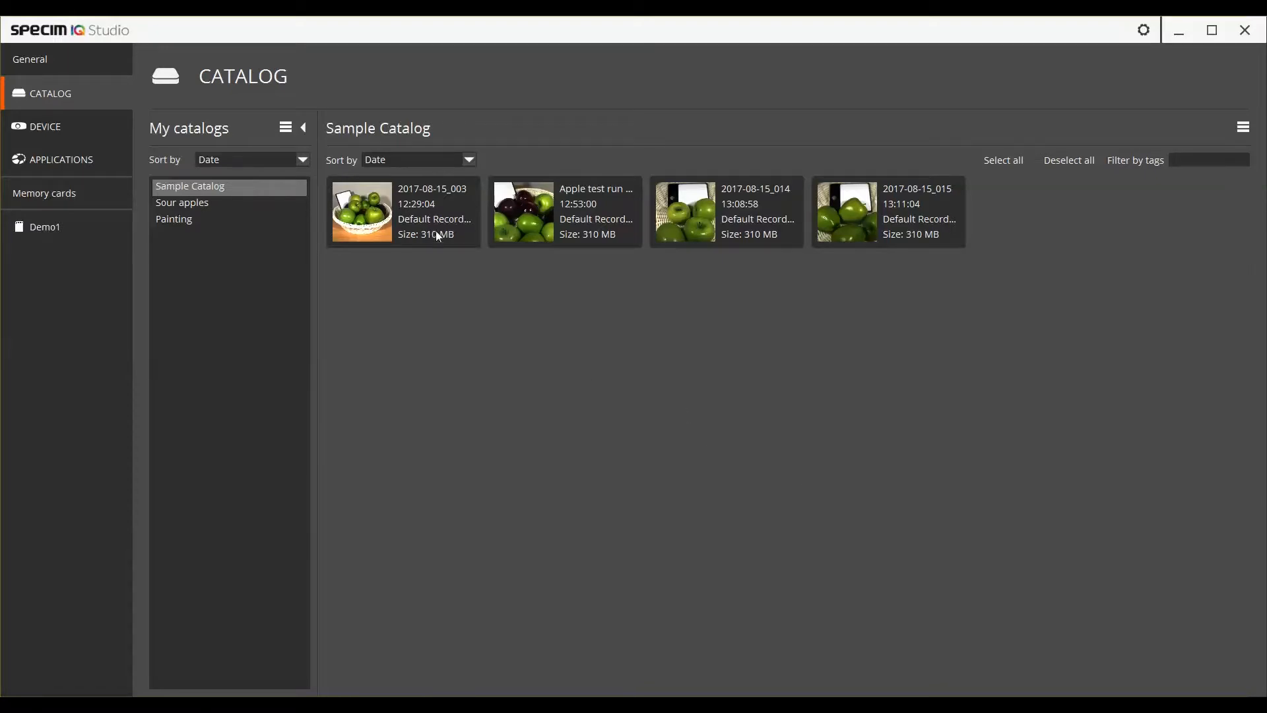
double_click(362, 212)
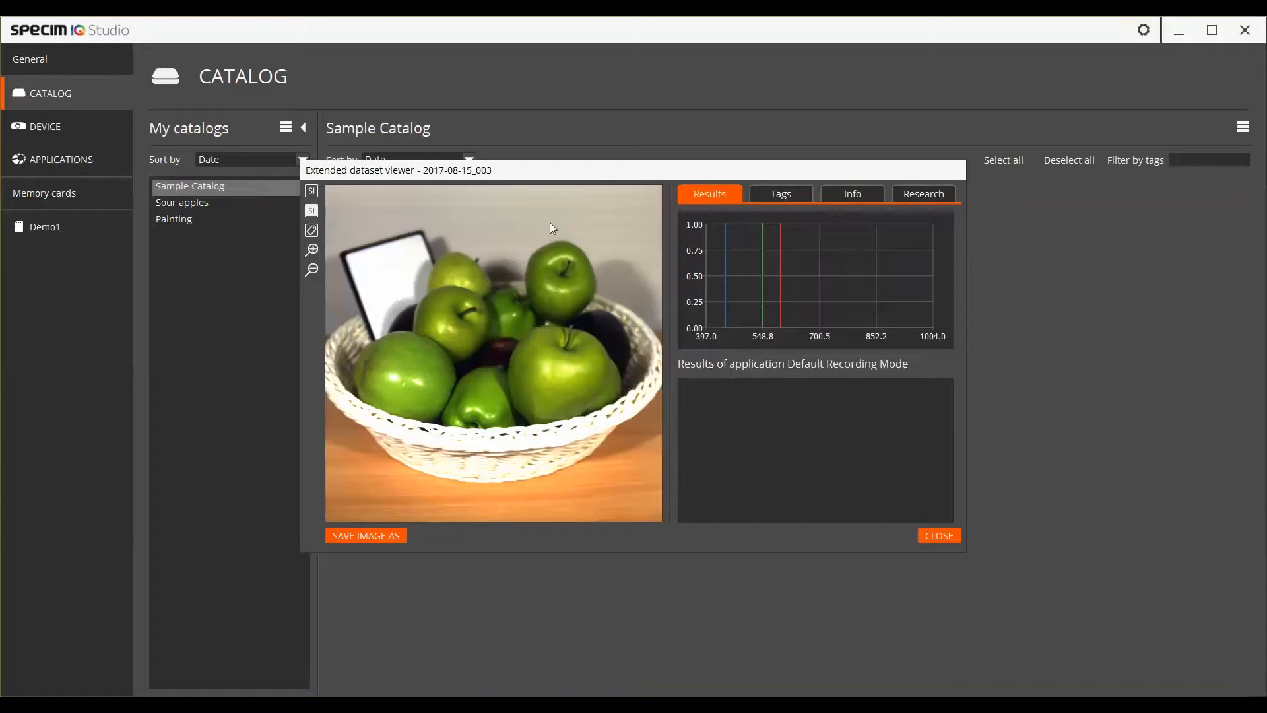
mouse_move(774, 210)
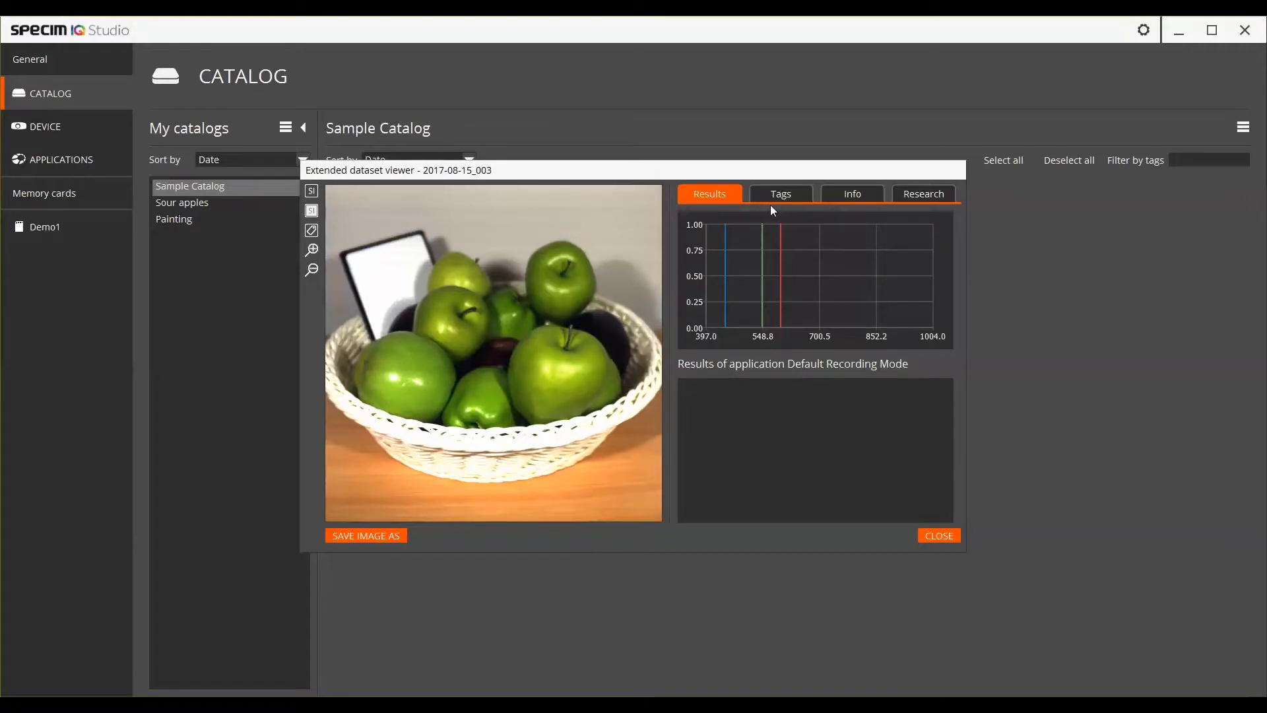
mouse_move(932, 475)
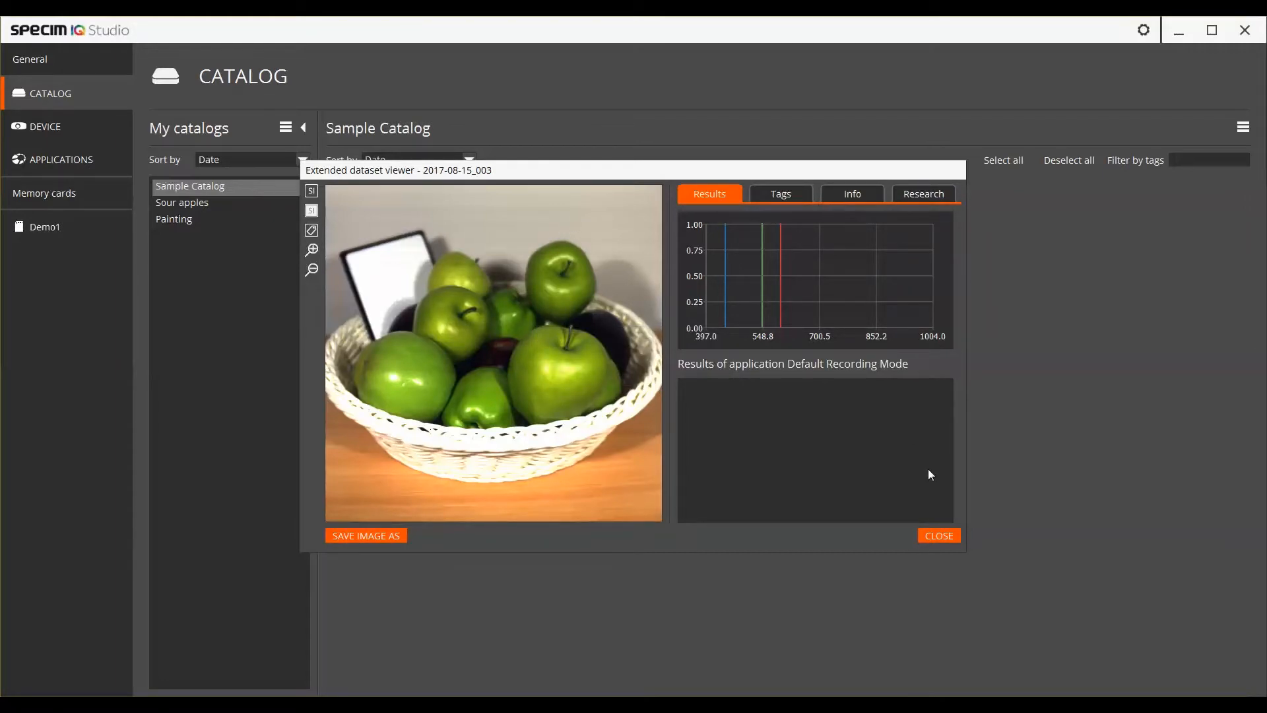
mouse_move(937, 490)
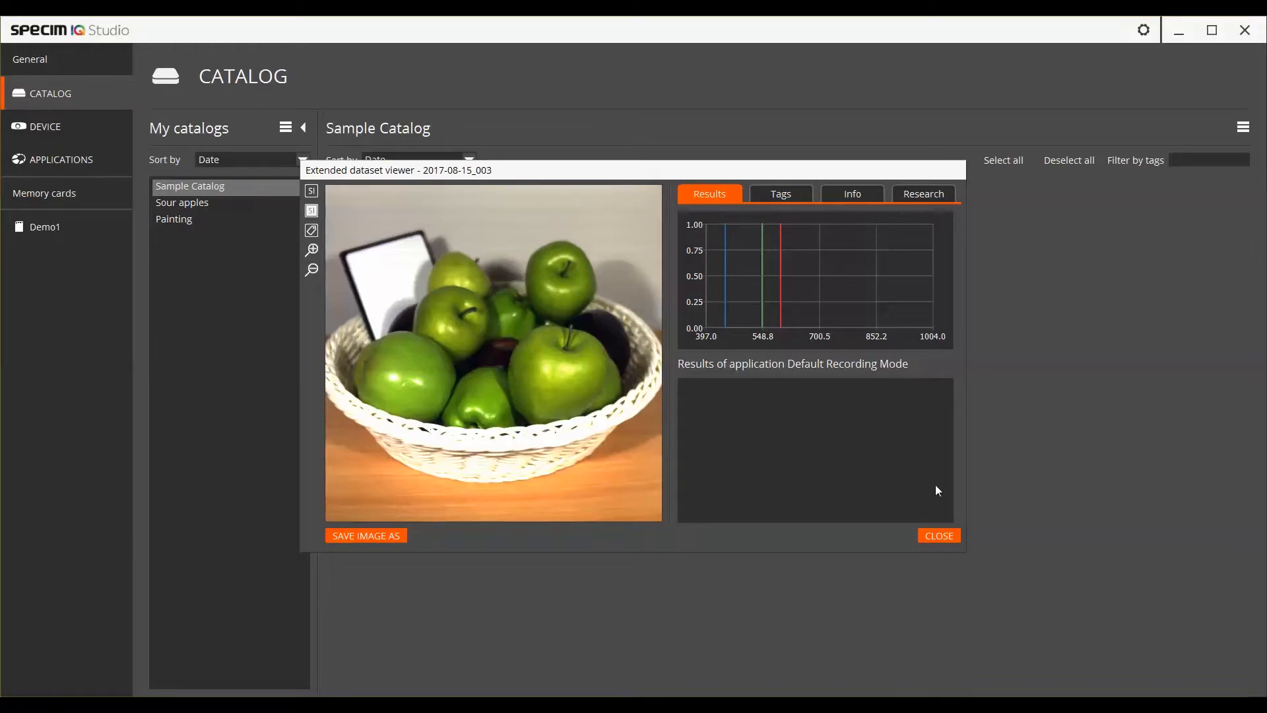
click(939, 536)
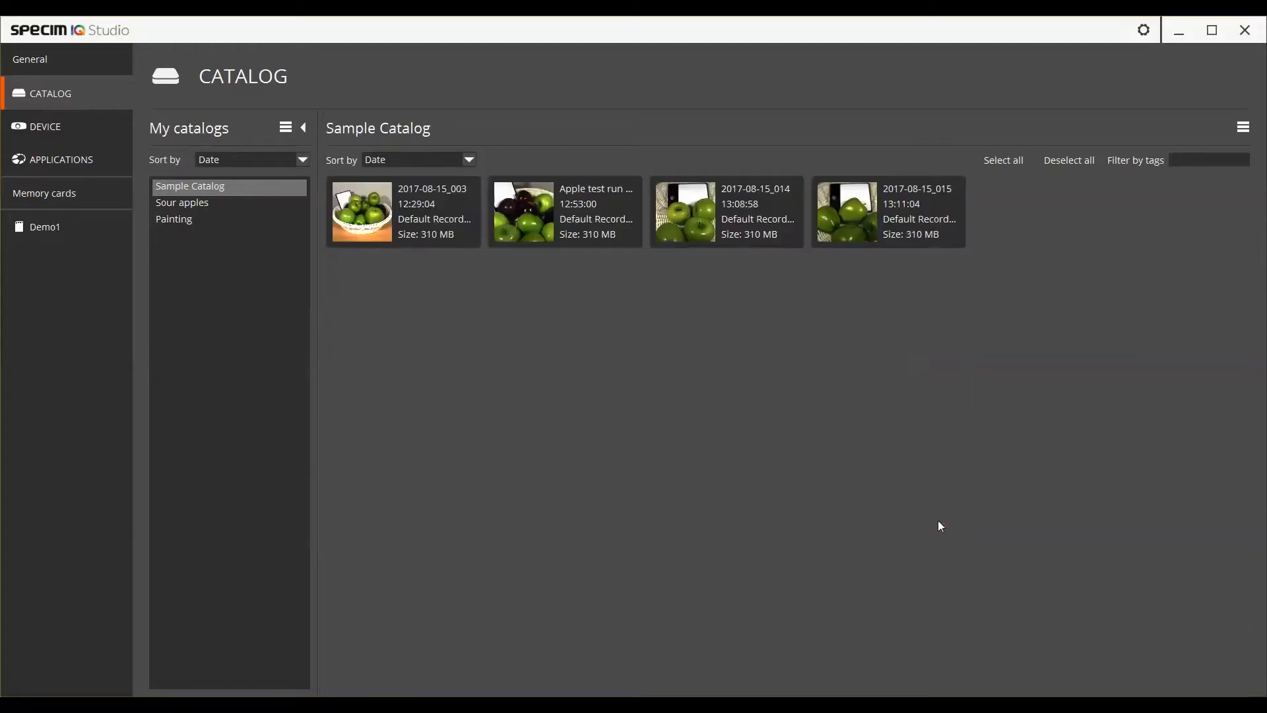
mouse_move(165, 425)
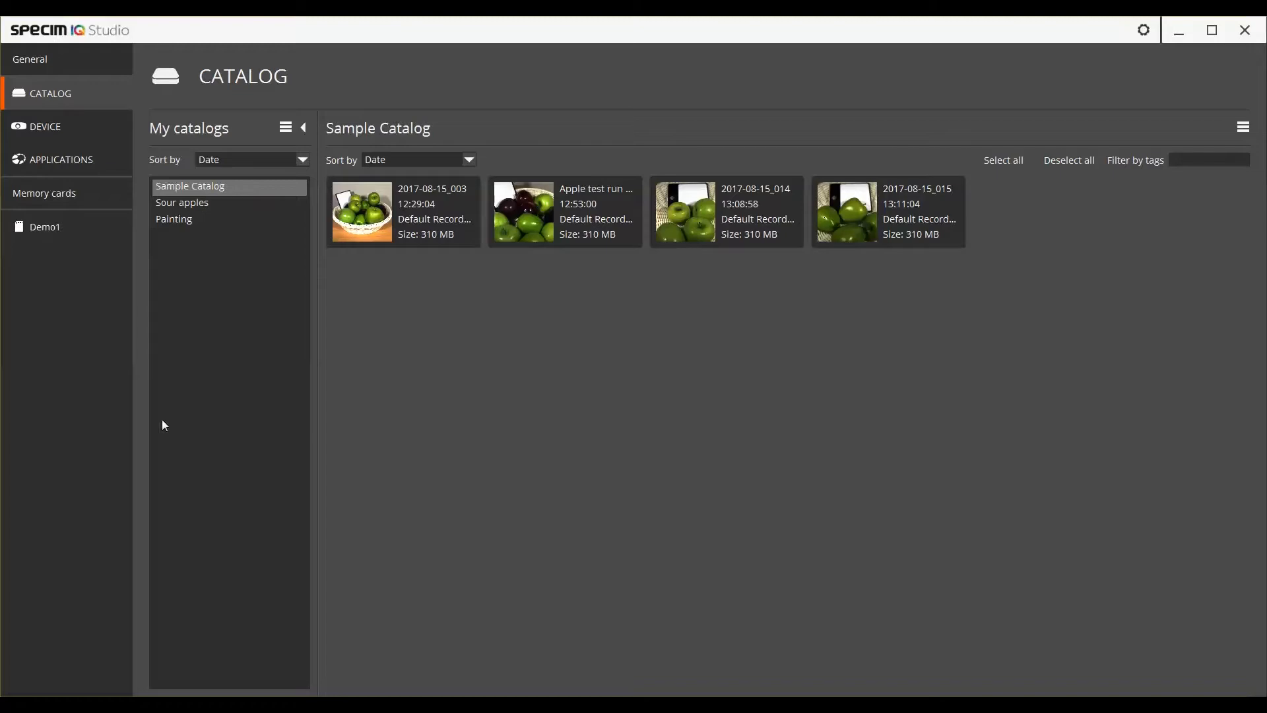
- Glance at the Demo1 memory card, then show the Demo1 device's details from the devices overview
click(45, 227)
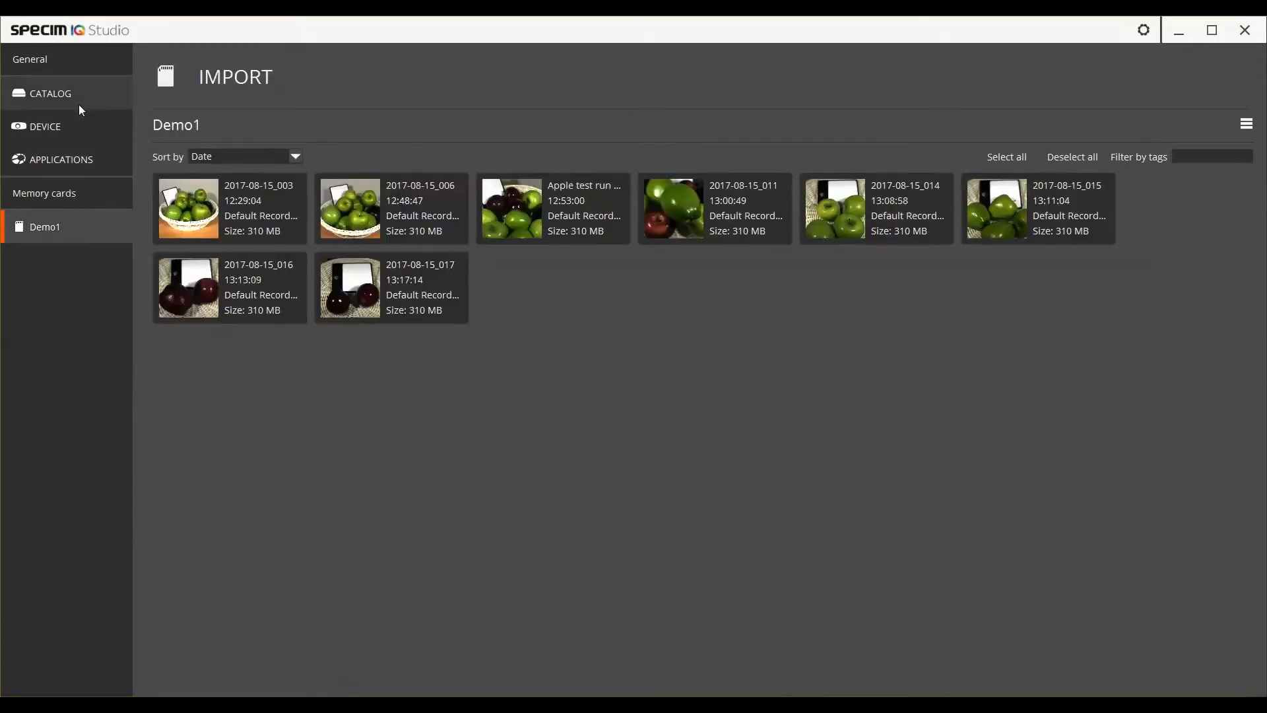
click(50, 92)
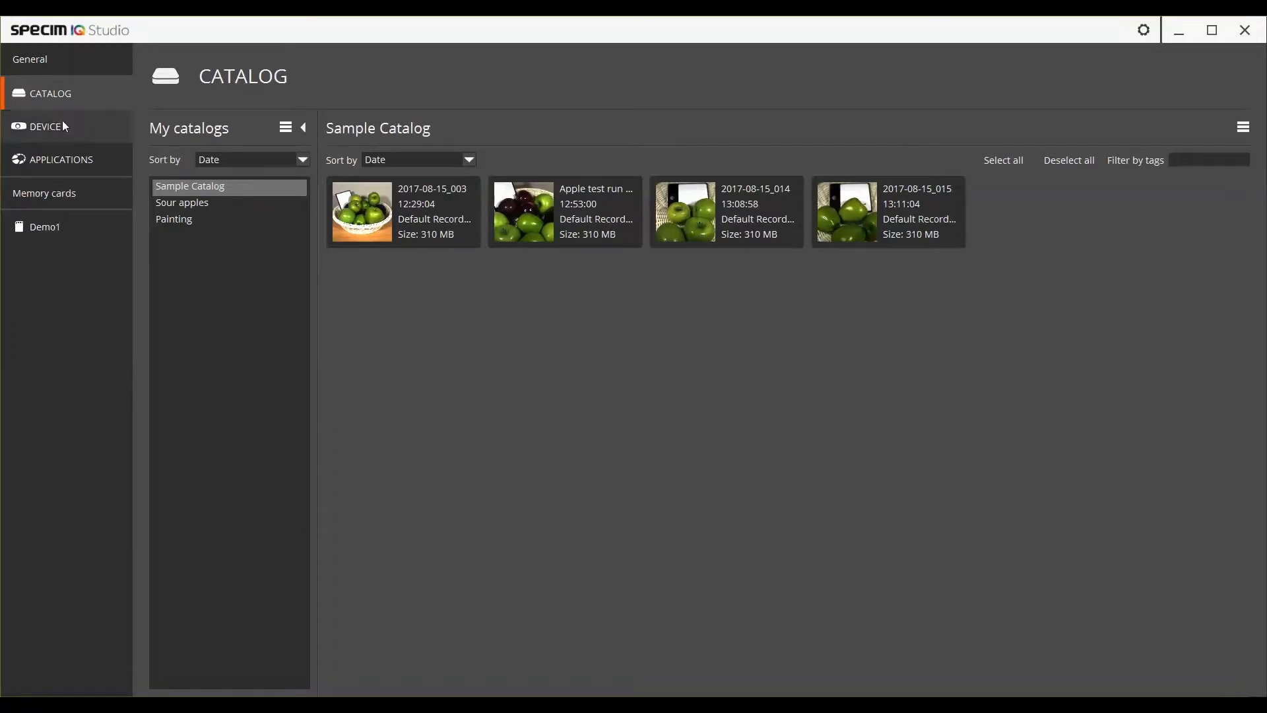
click(46, 126)
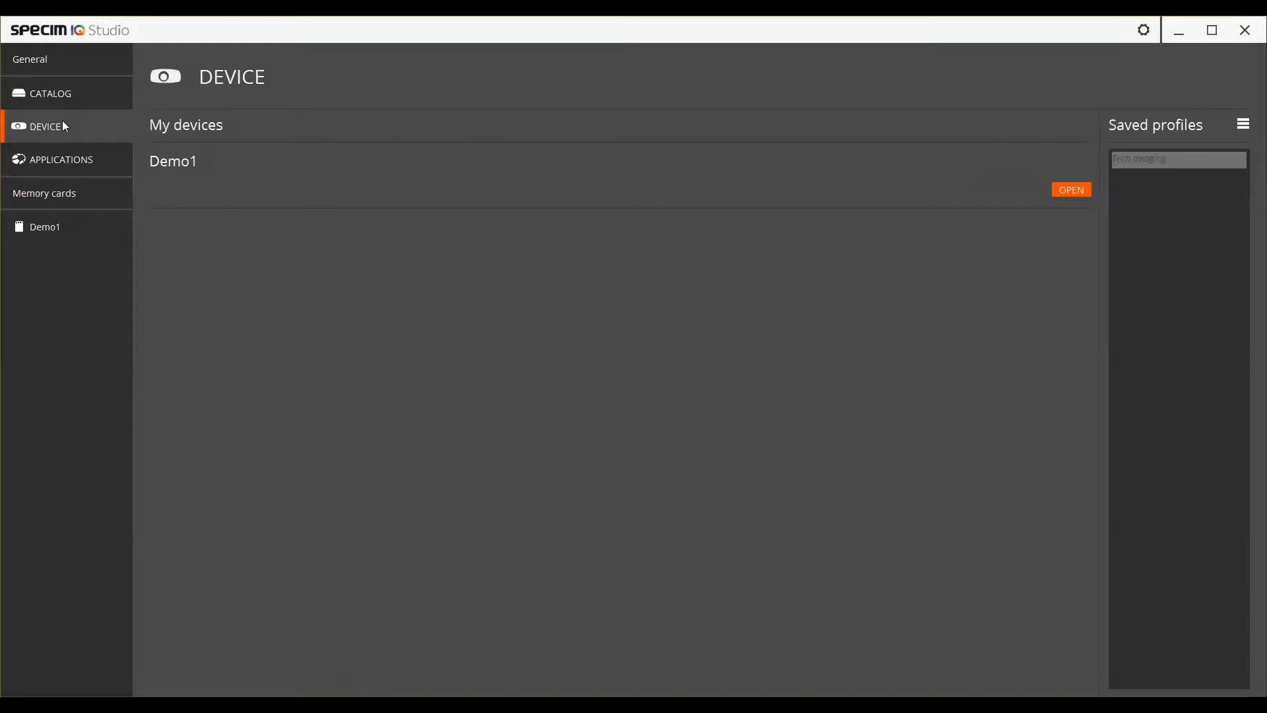
mouse_move(473, 198)
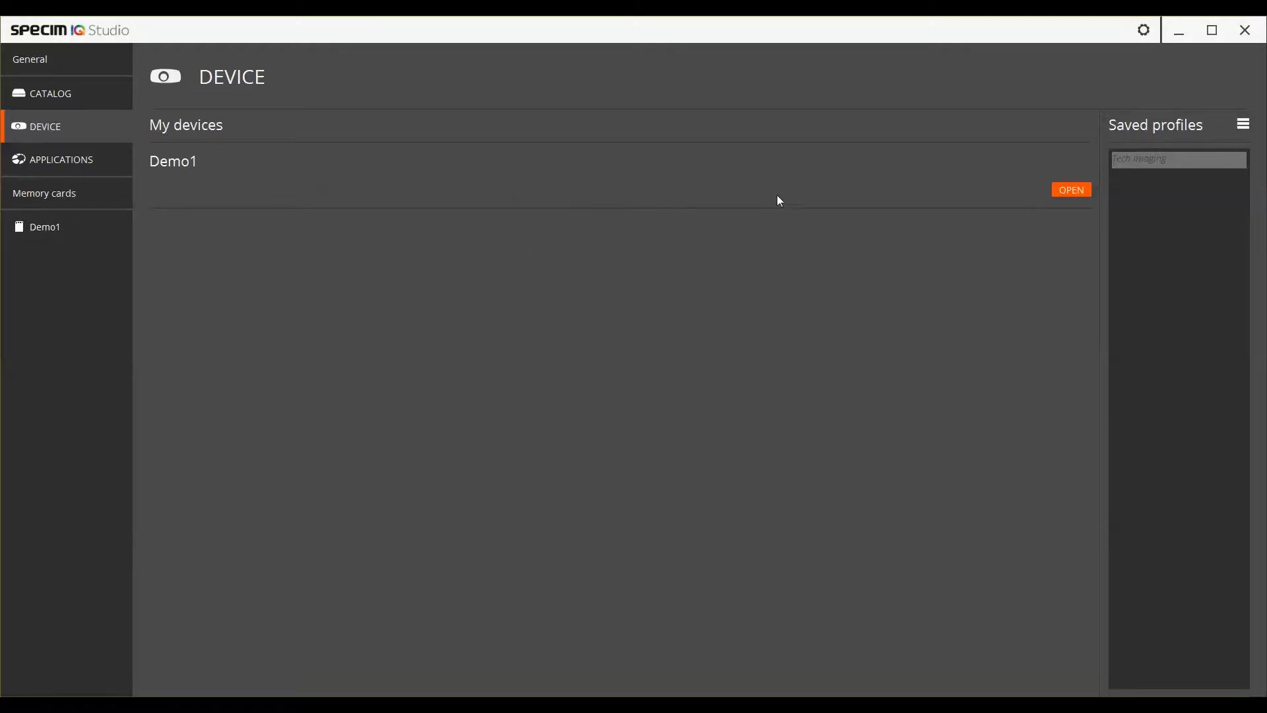
mouse_move(1078, 194)
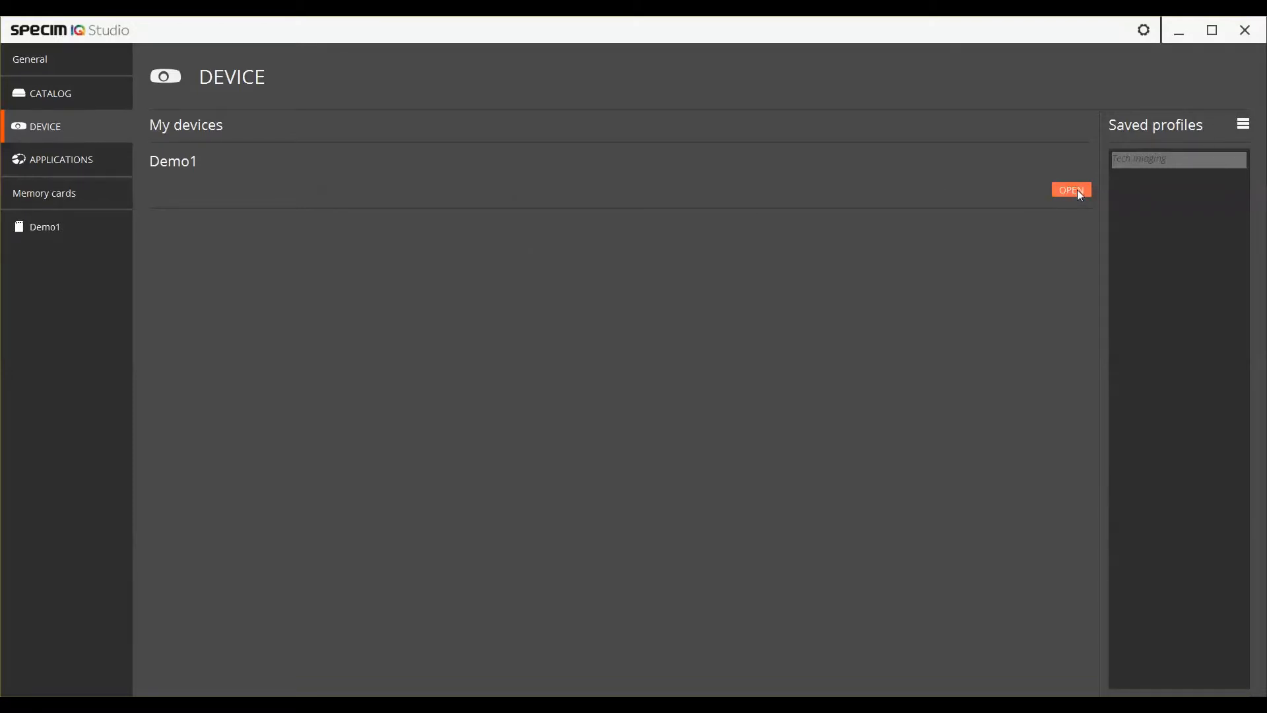
click(1072, 190)
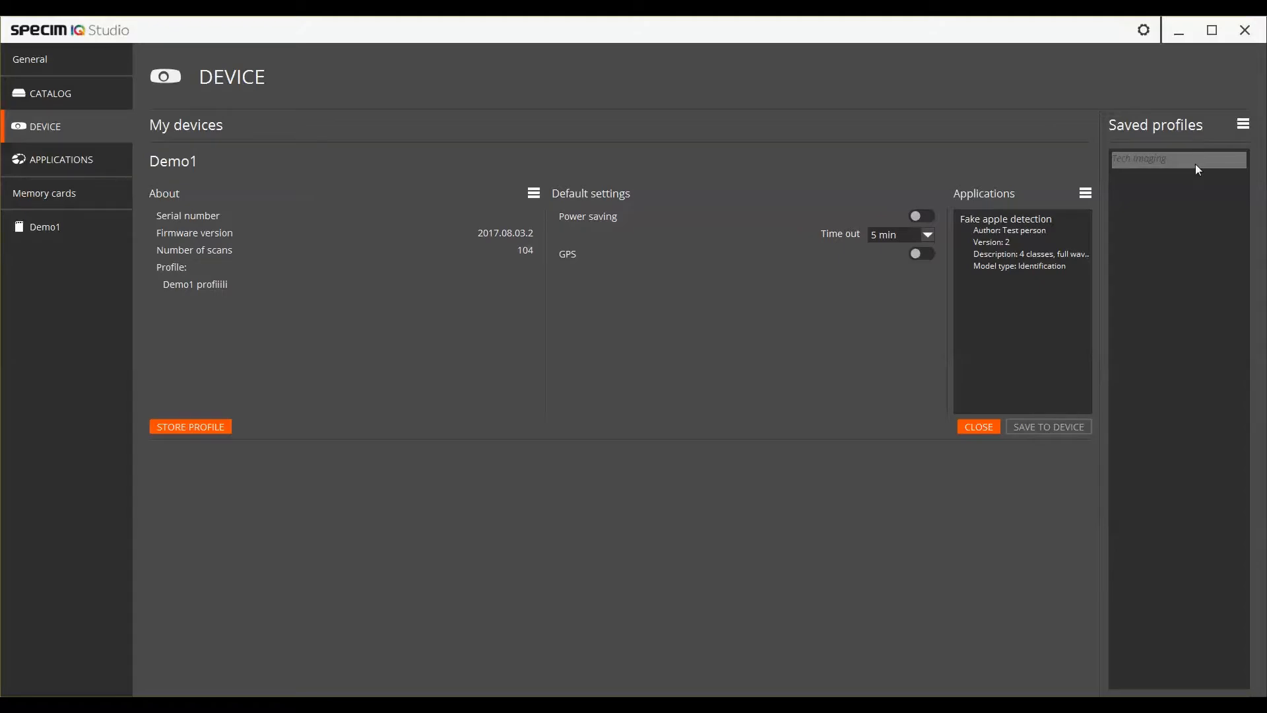
mouse_move(1072, 171)
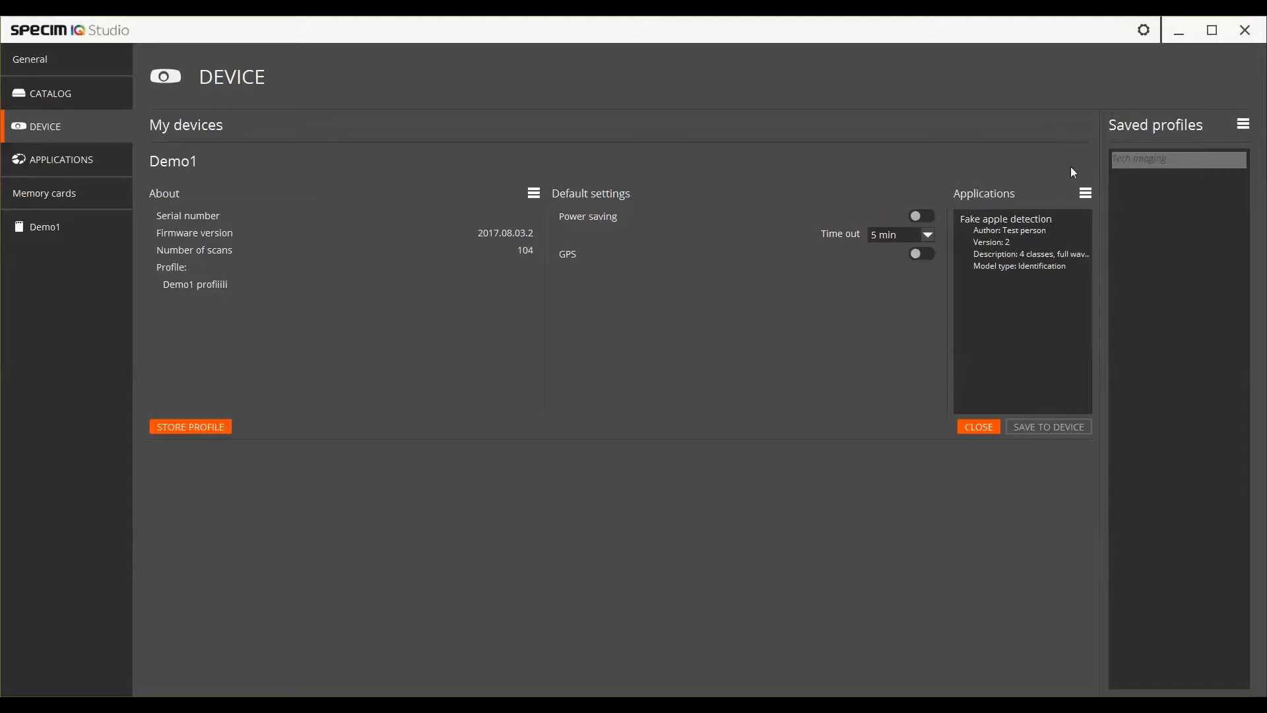
- Browse from the applications list through models to the empty spectral libraries list
click(59, 159)
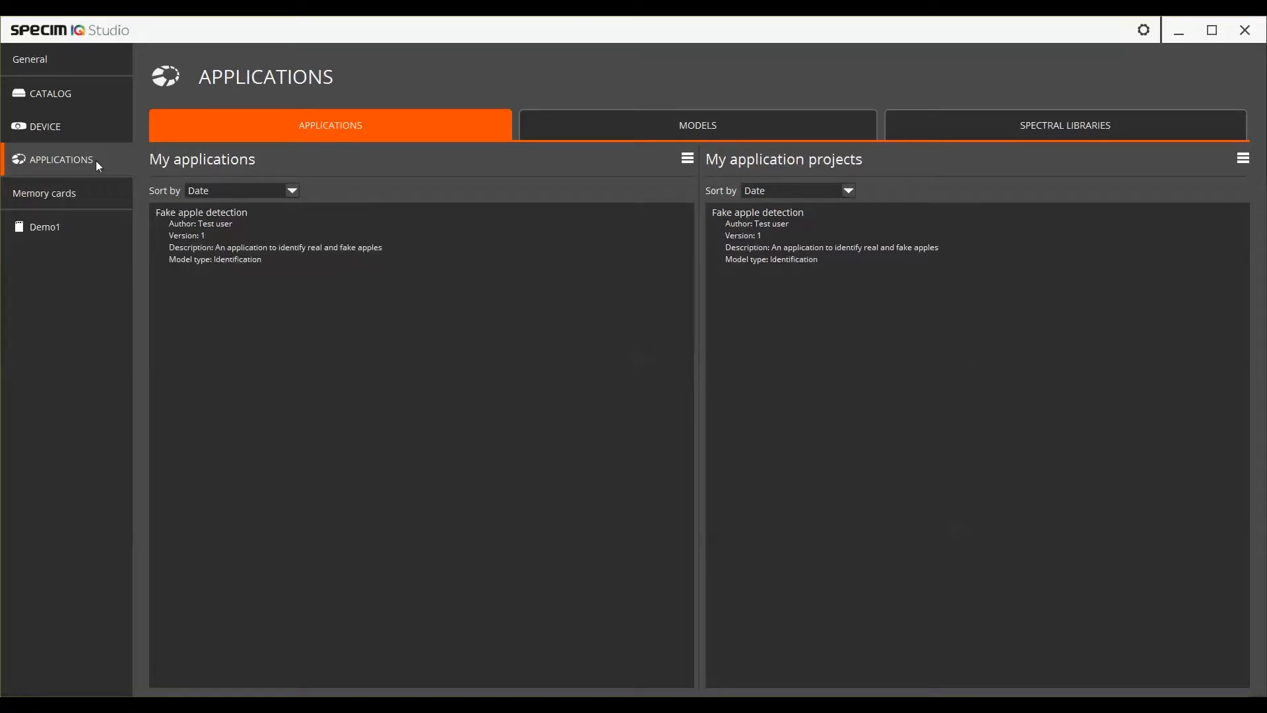
mouse_move(446, 140)
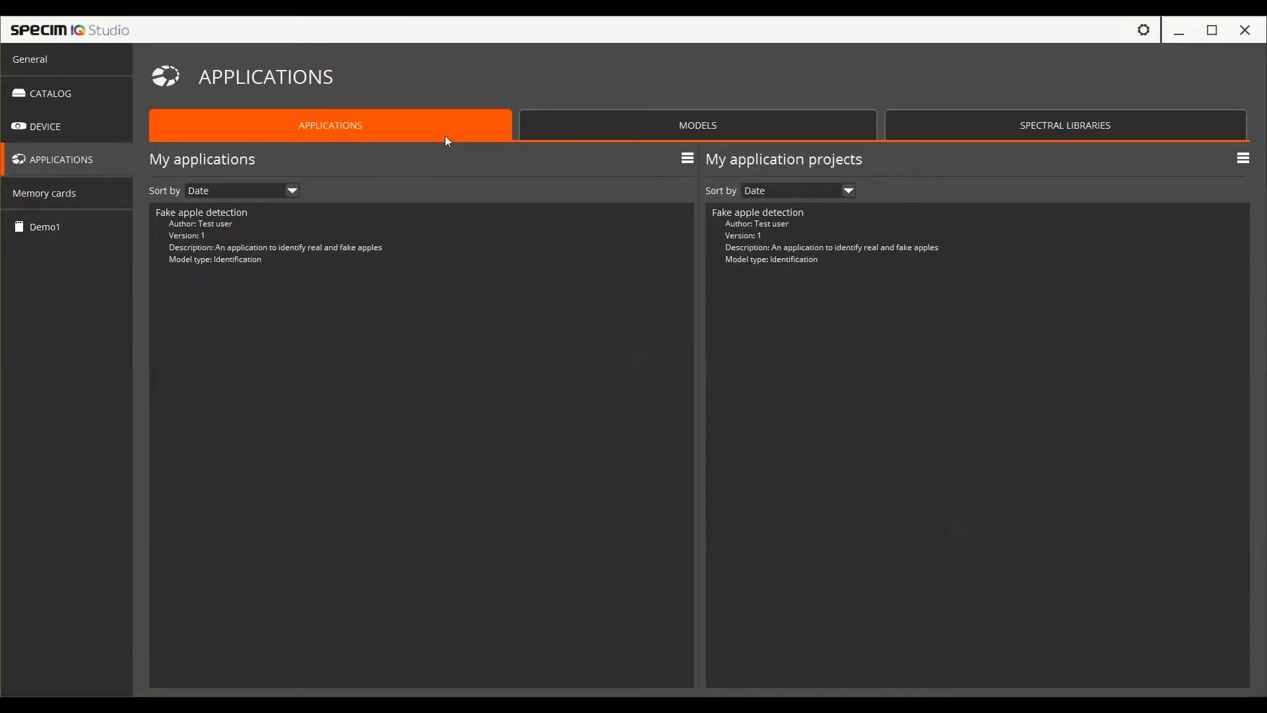
click(697, 124)
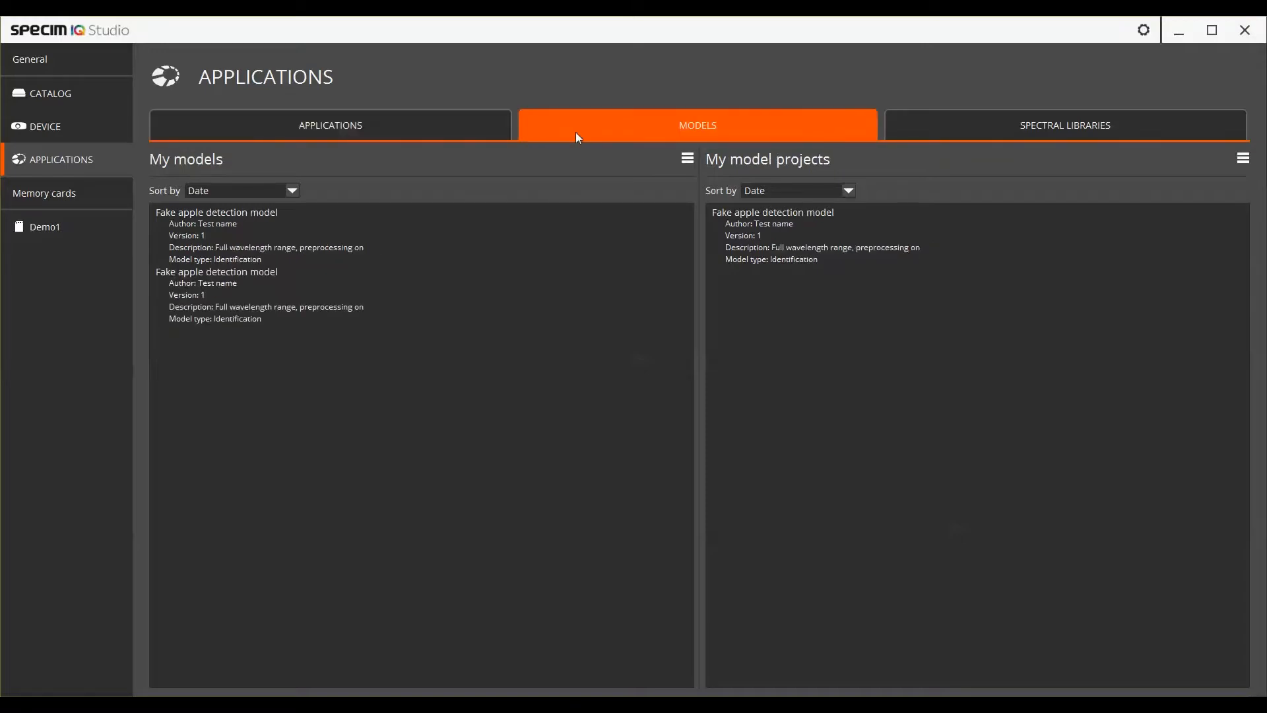
click(1065, 124)
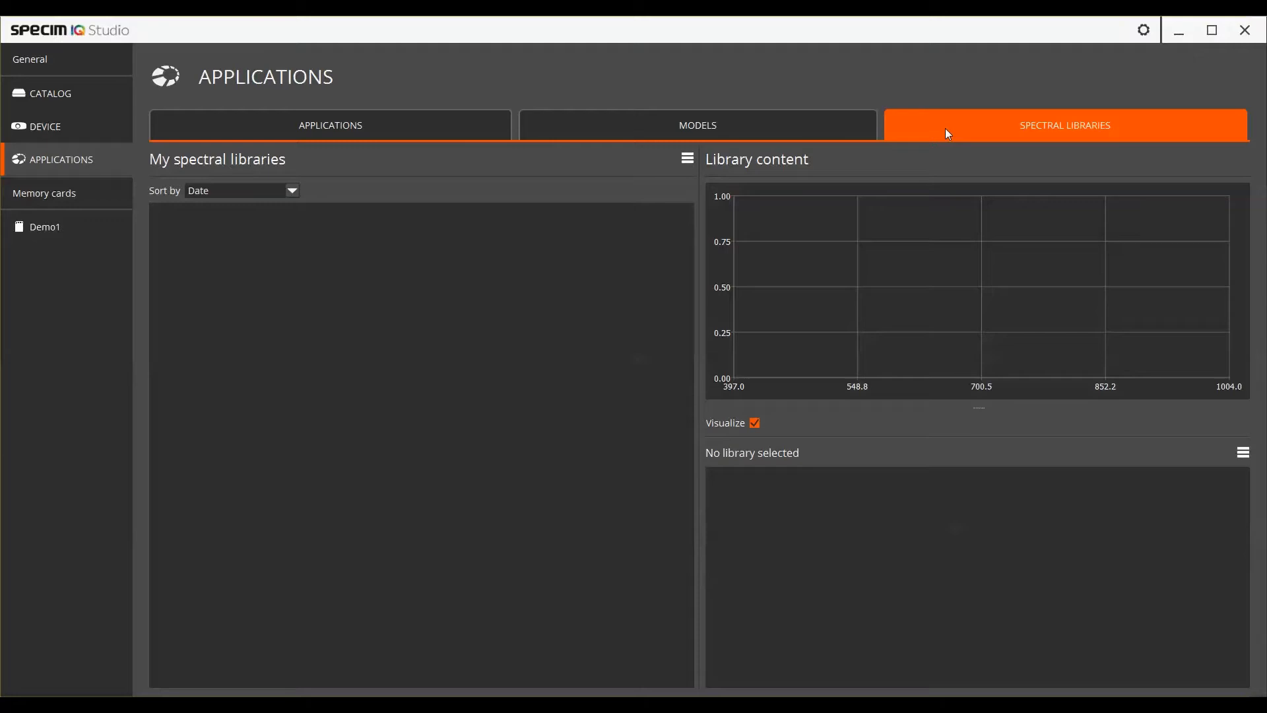
mouse_move(763, 144)
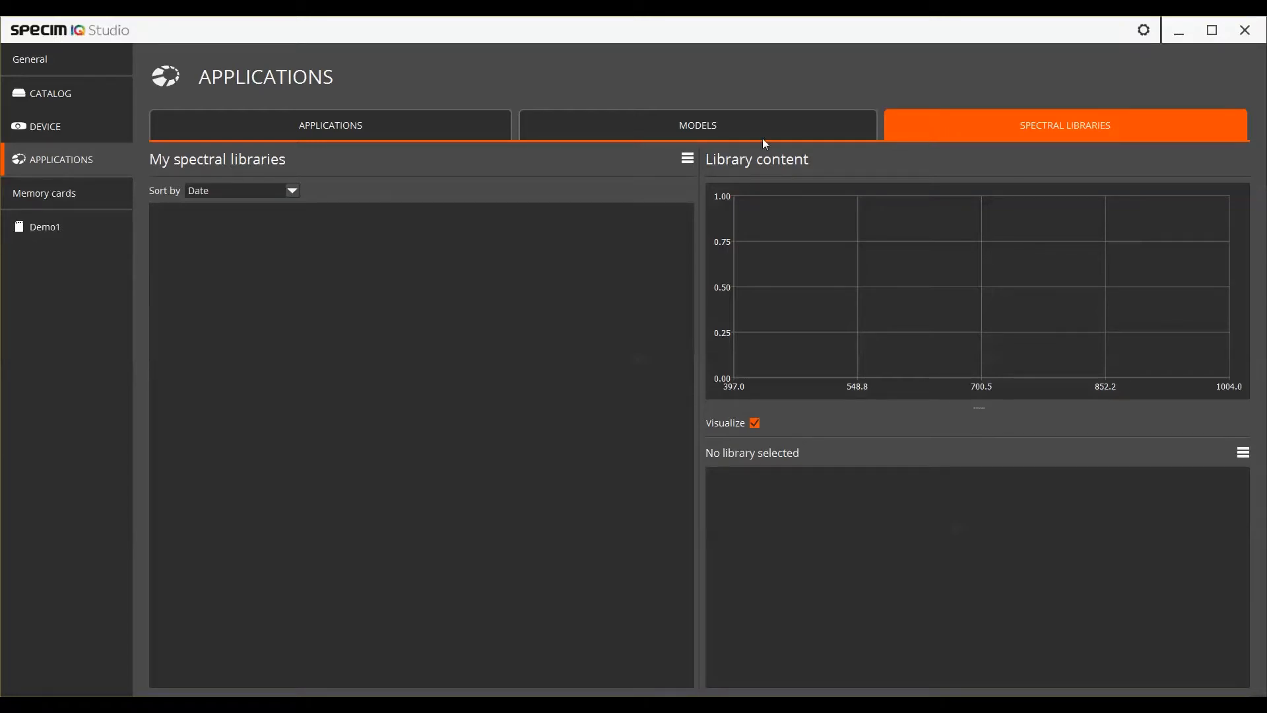
- Check the spectral library actions, revisit the models, and return to the applications list
click(687, 158)
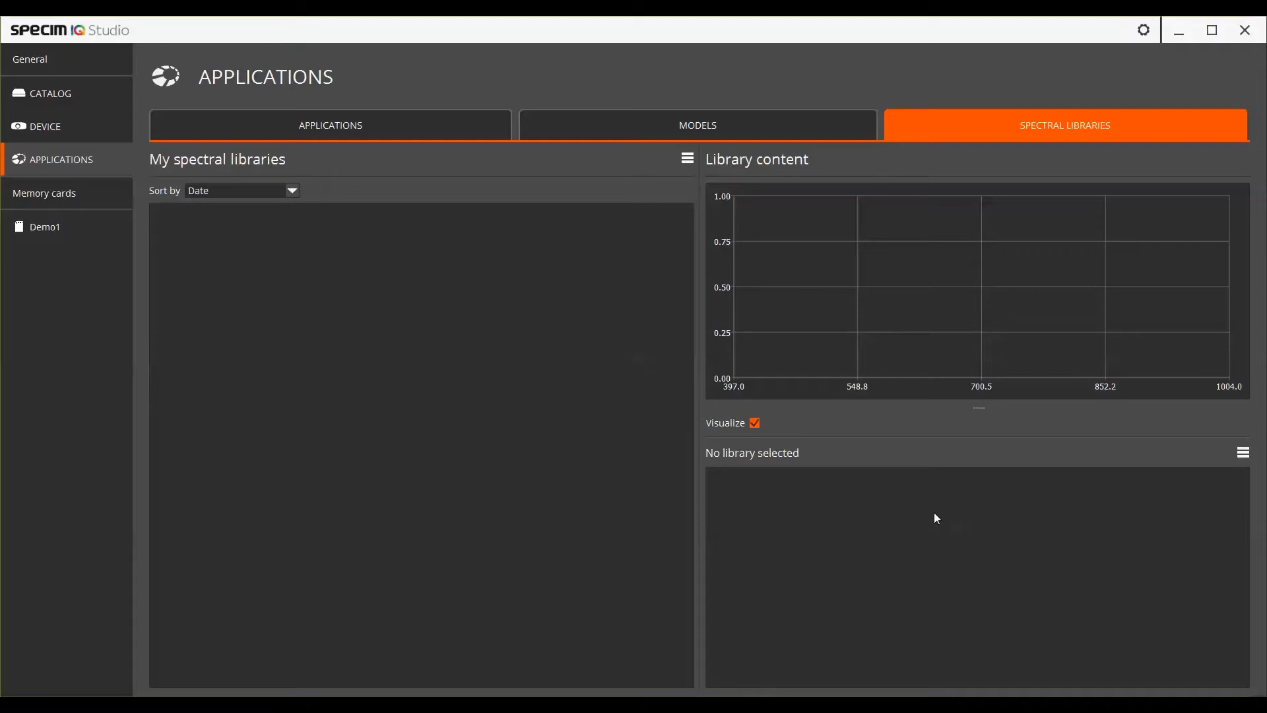
click(686, 158)
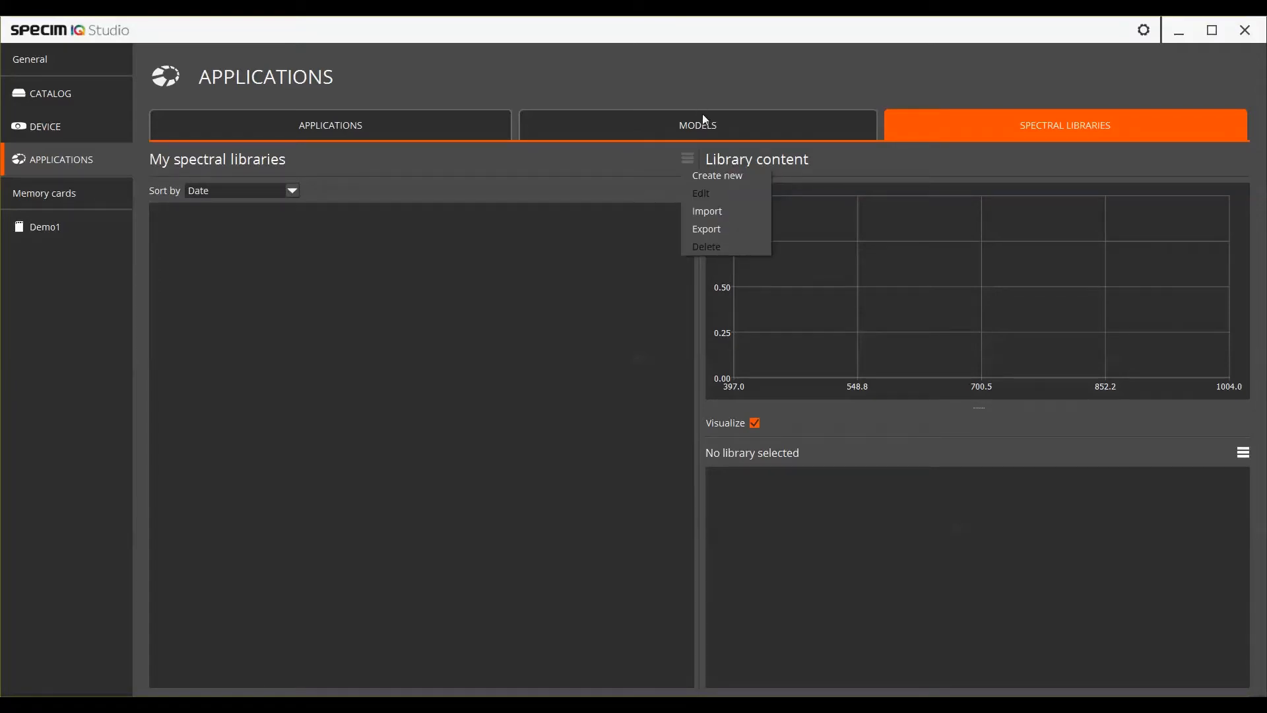
click(697, 124)
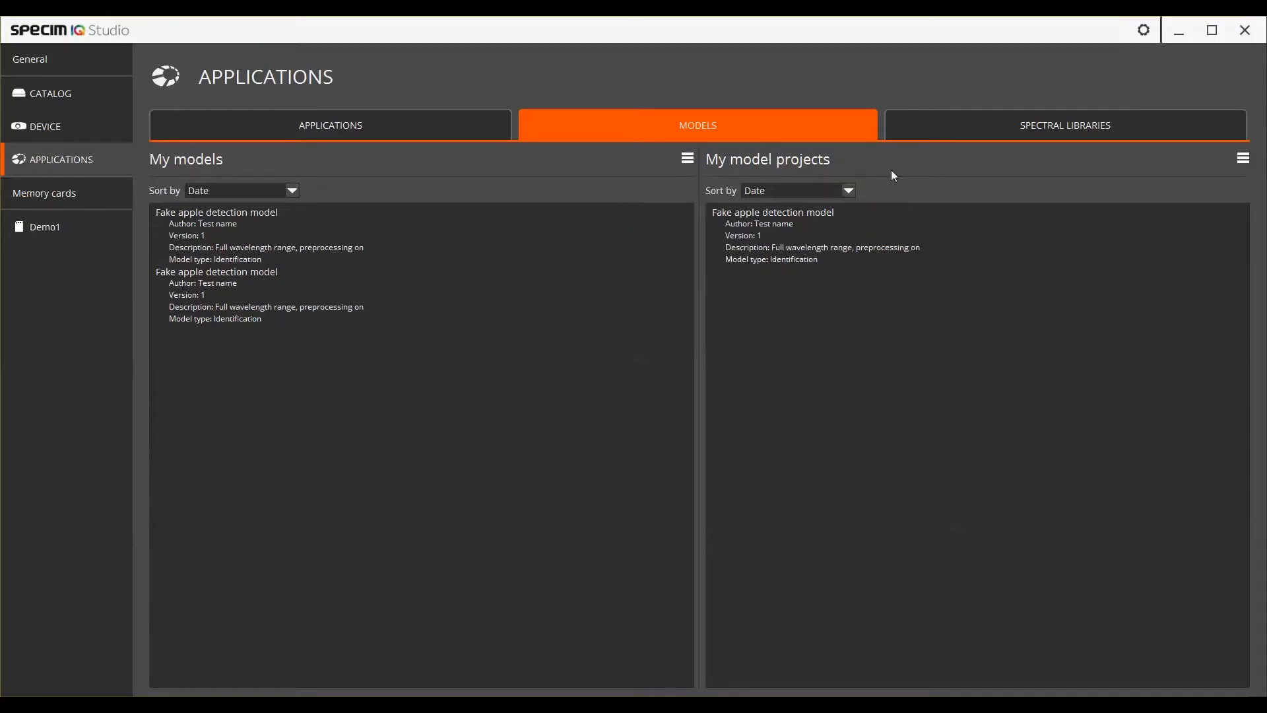
mouse_move(480, 168)
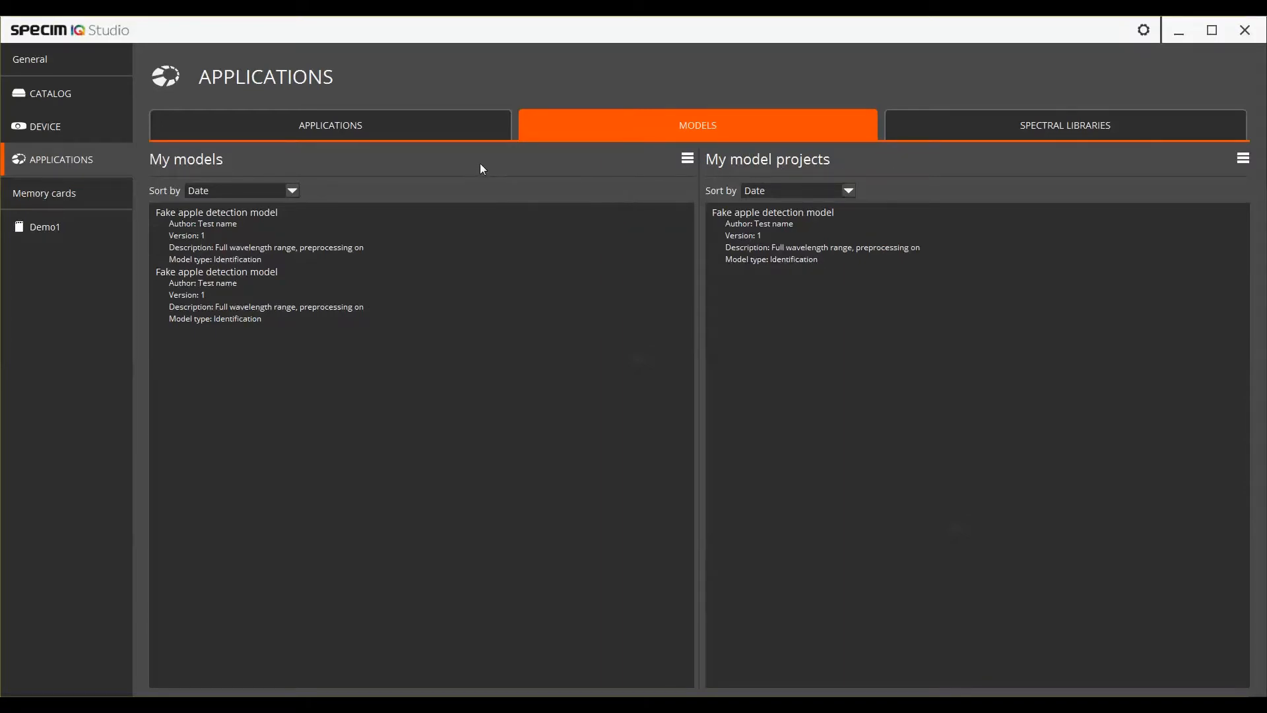
click(330, 124)
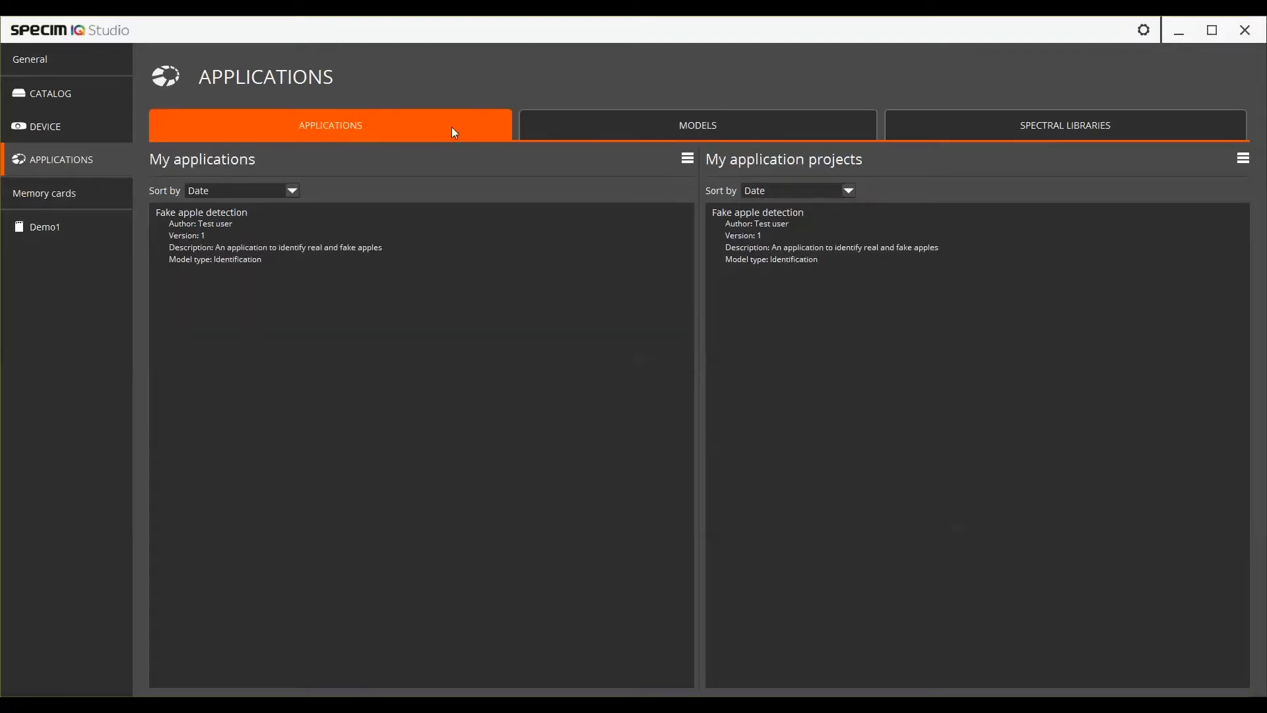
mouse_move(935, 185)
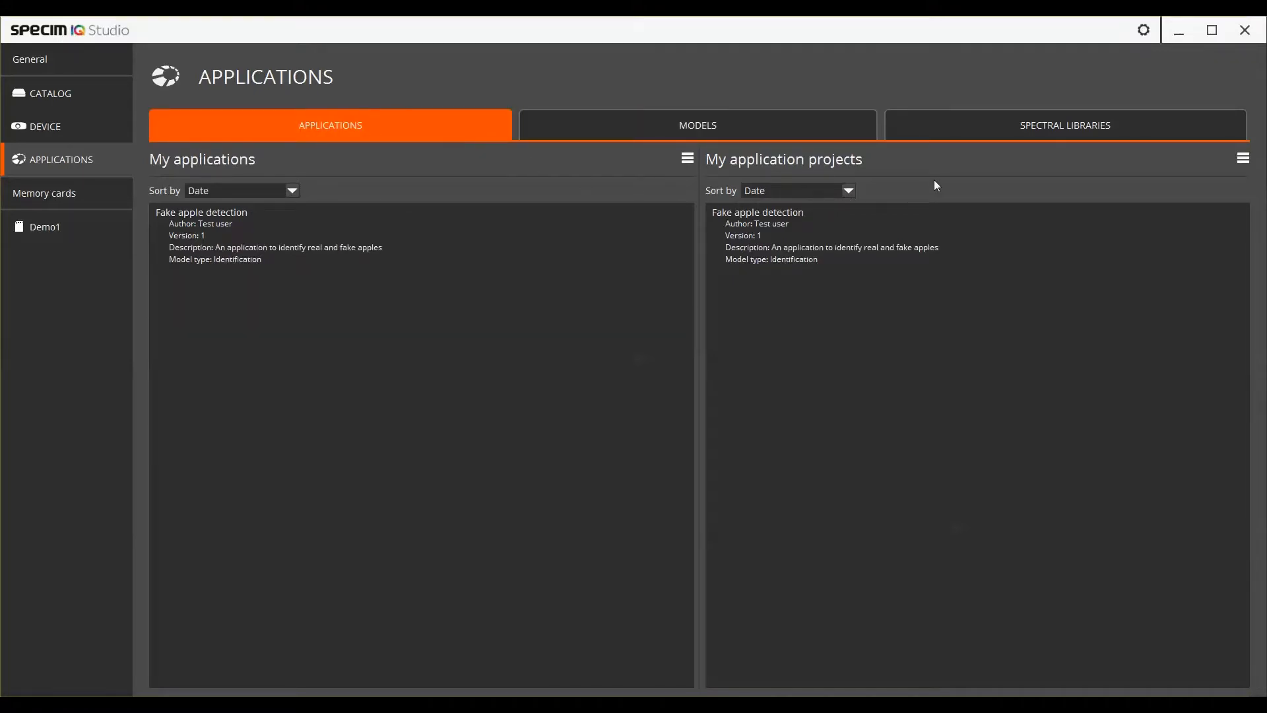
mouse_move(406, 195)
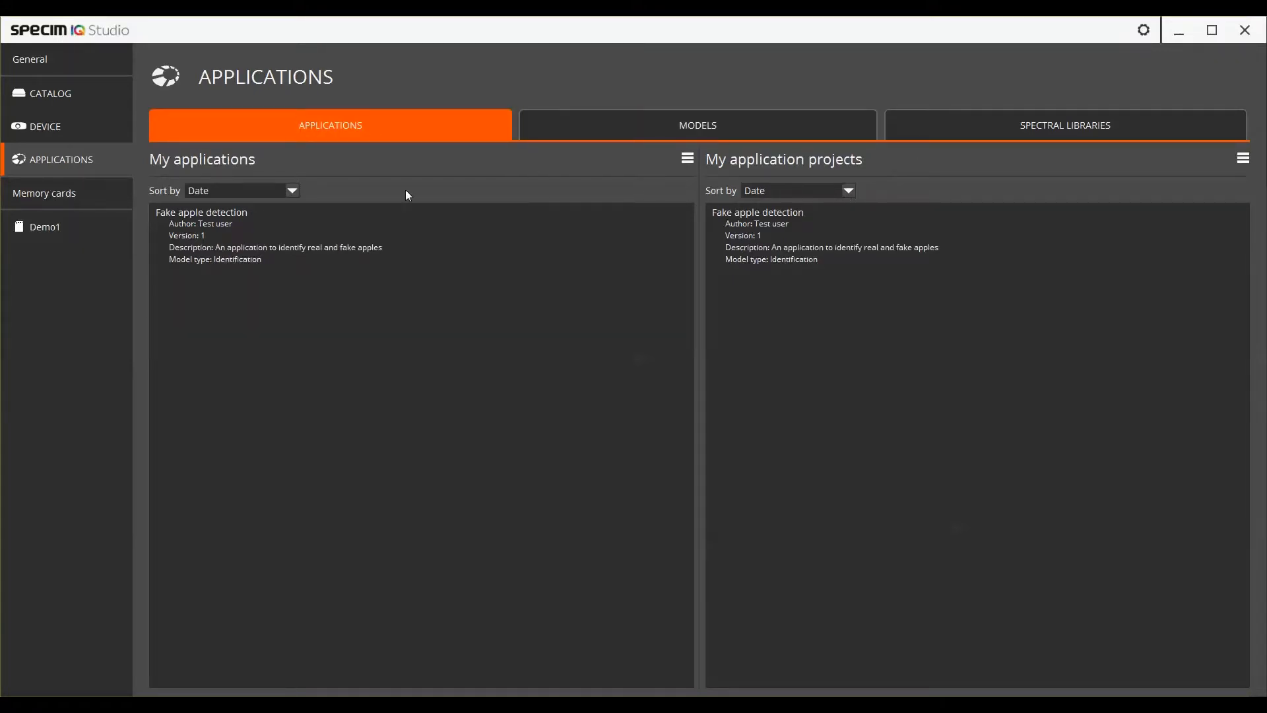
mouse_move(341, 170)
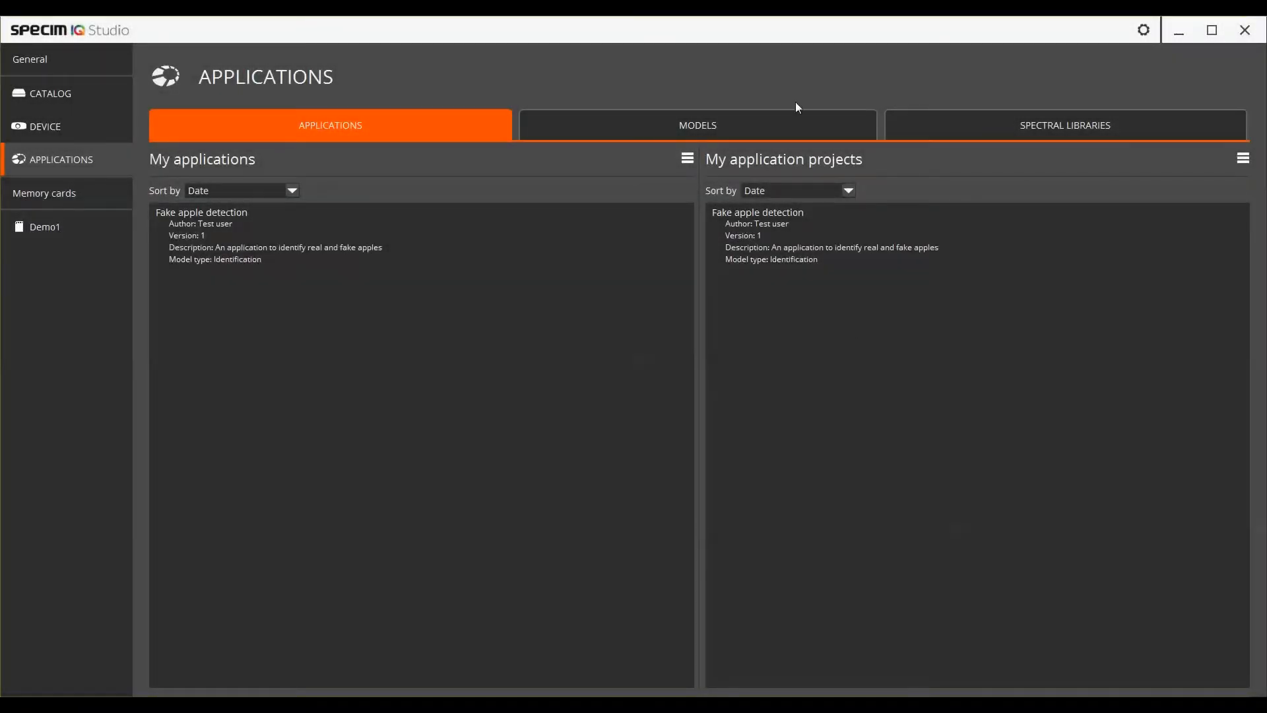
- Select the Fake apple detection model project and open it in the Identification Model Creator
click(697, 124)
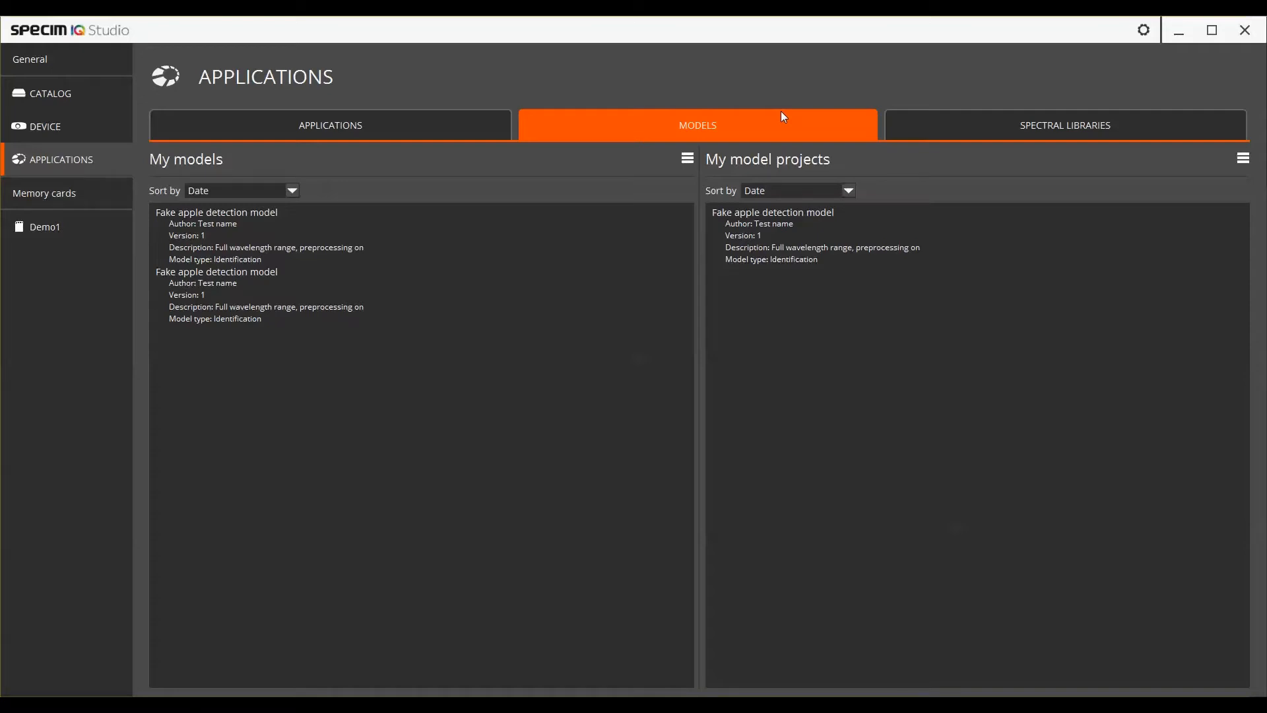
mouse_move(845, 155)
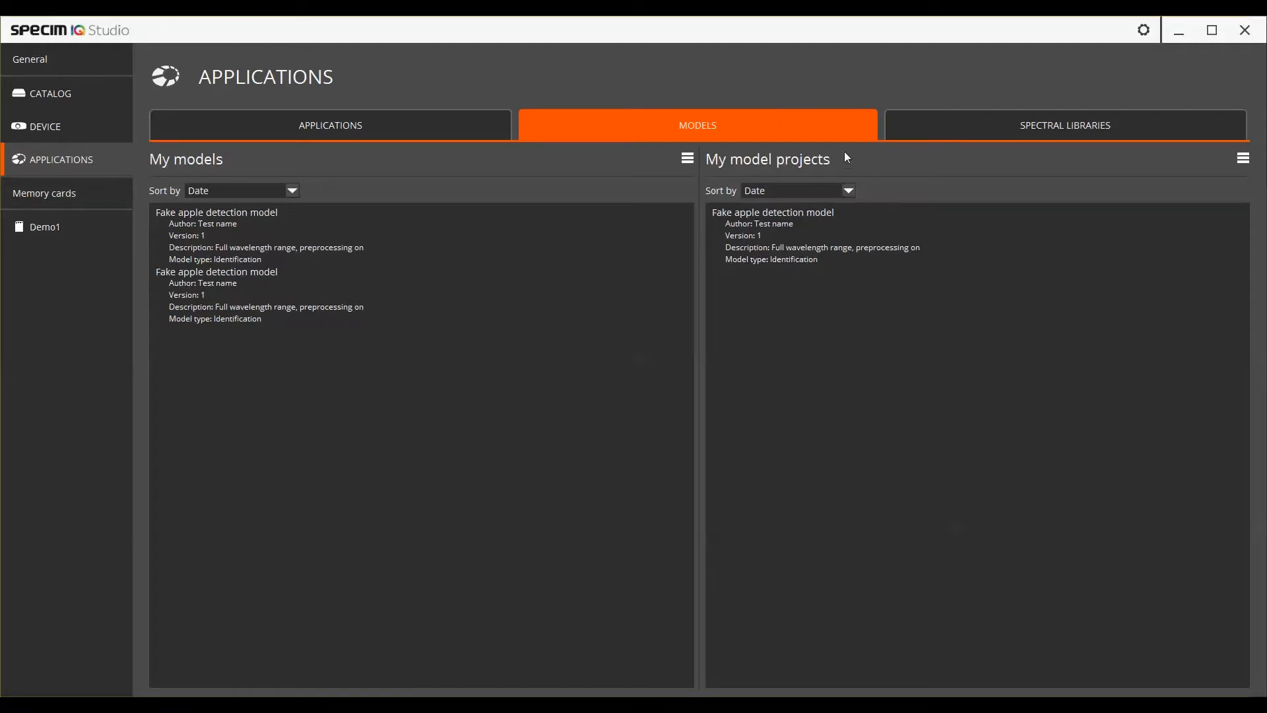
mouse_move(457, 176)
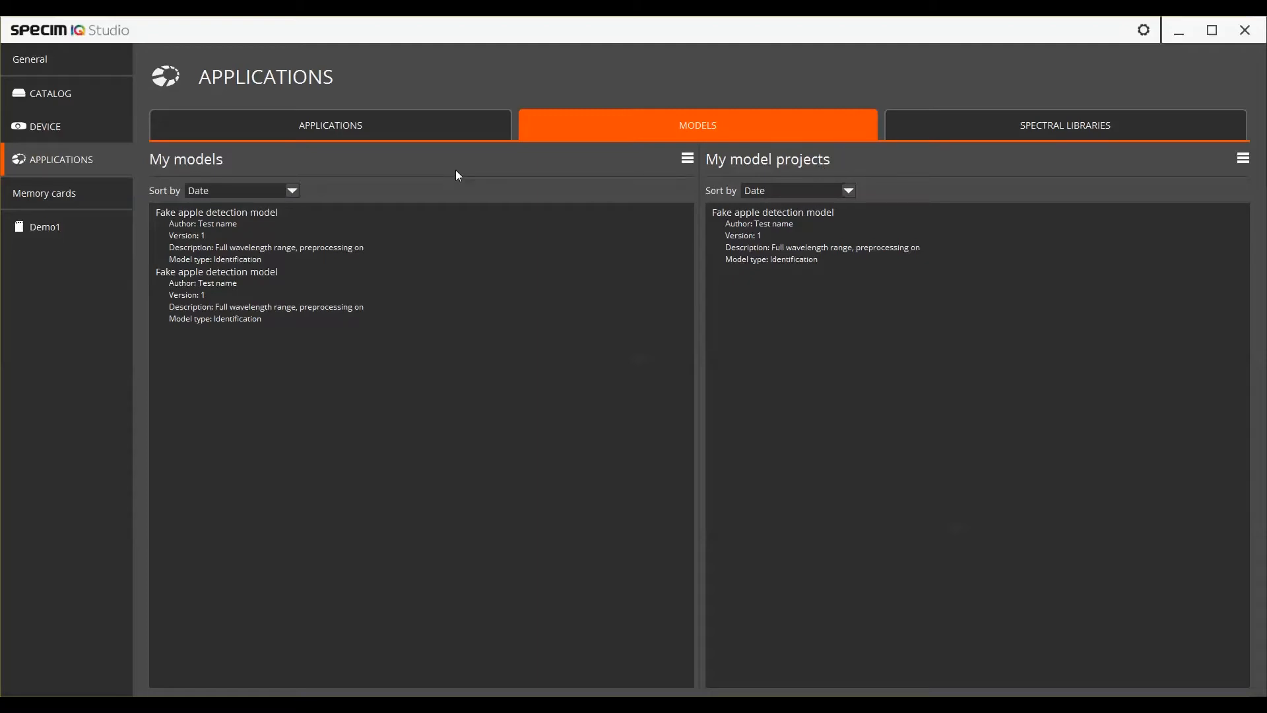
mouse_move(440, 173)
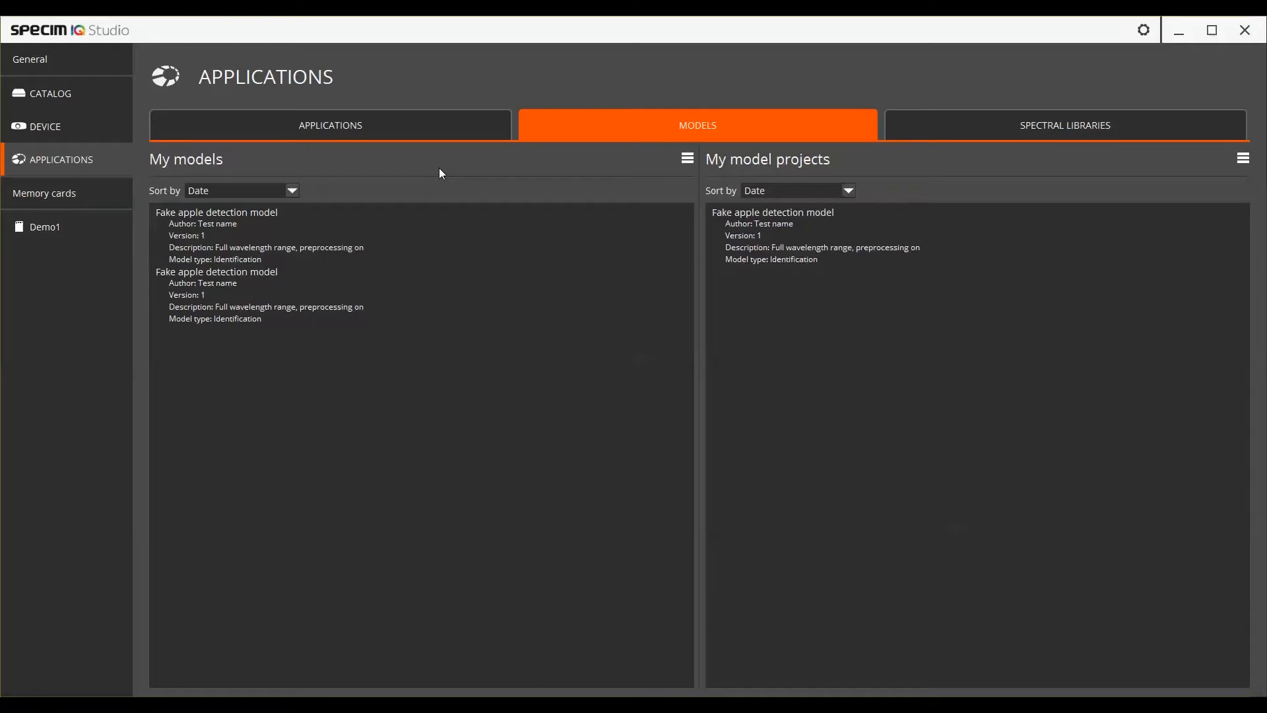
mouse_move(462, 180)
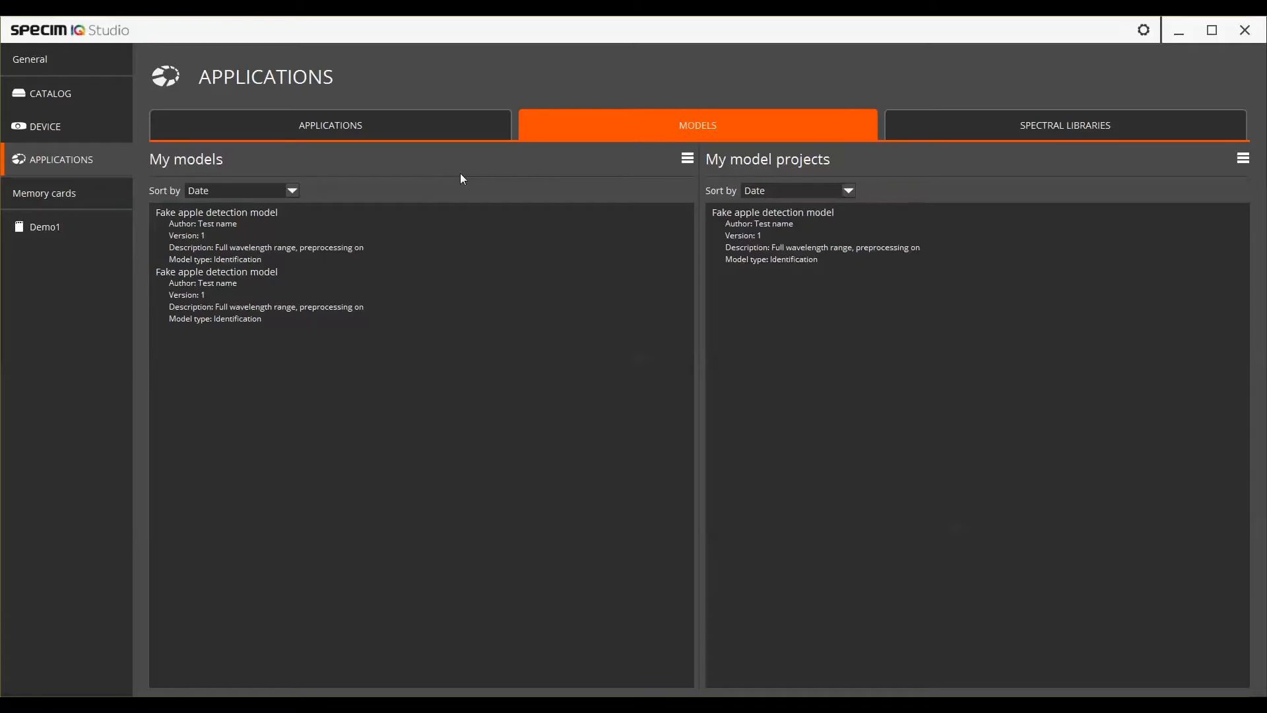
mouse_move(878, 177)
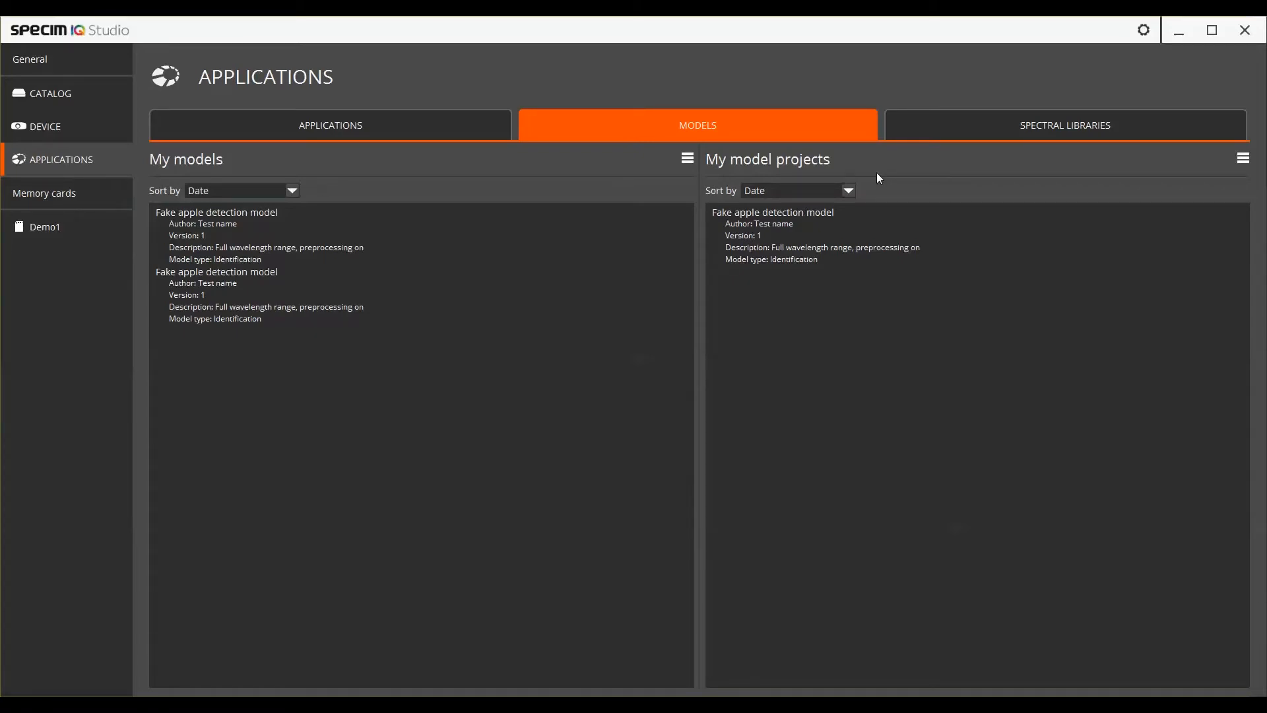
mouse_move(834, 177)
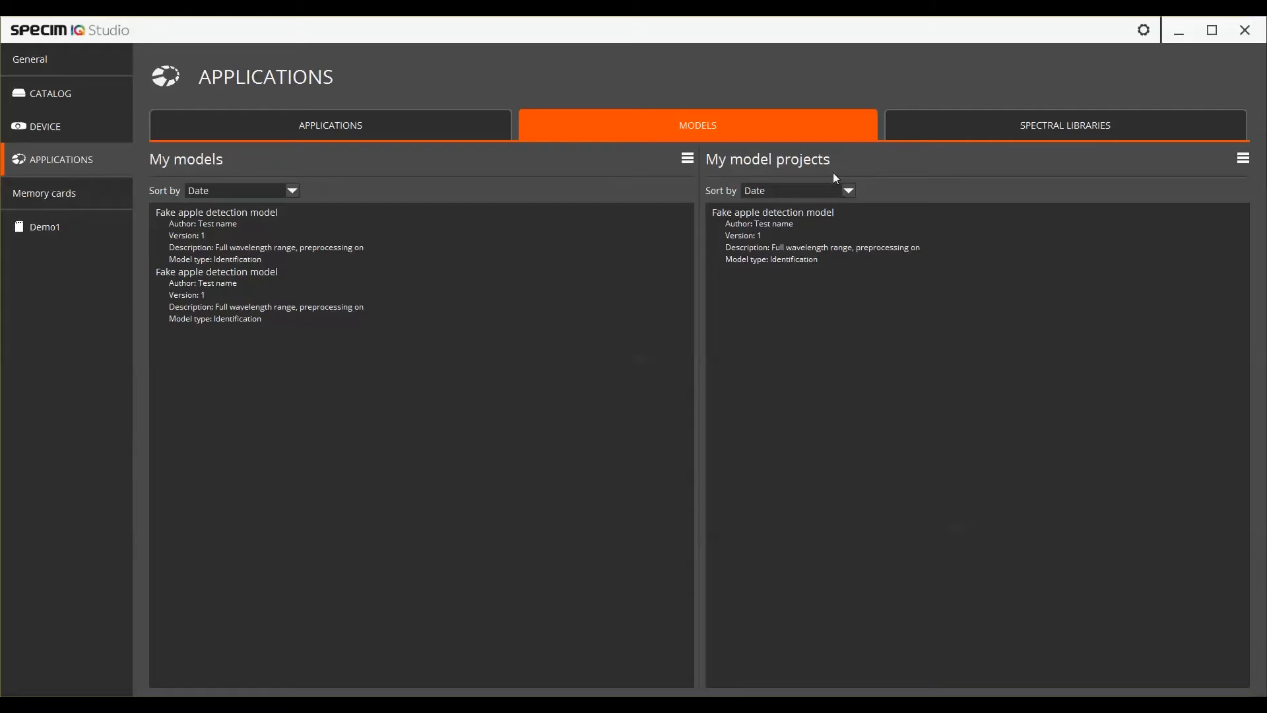
mouse_move(386, 171)
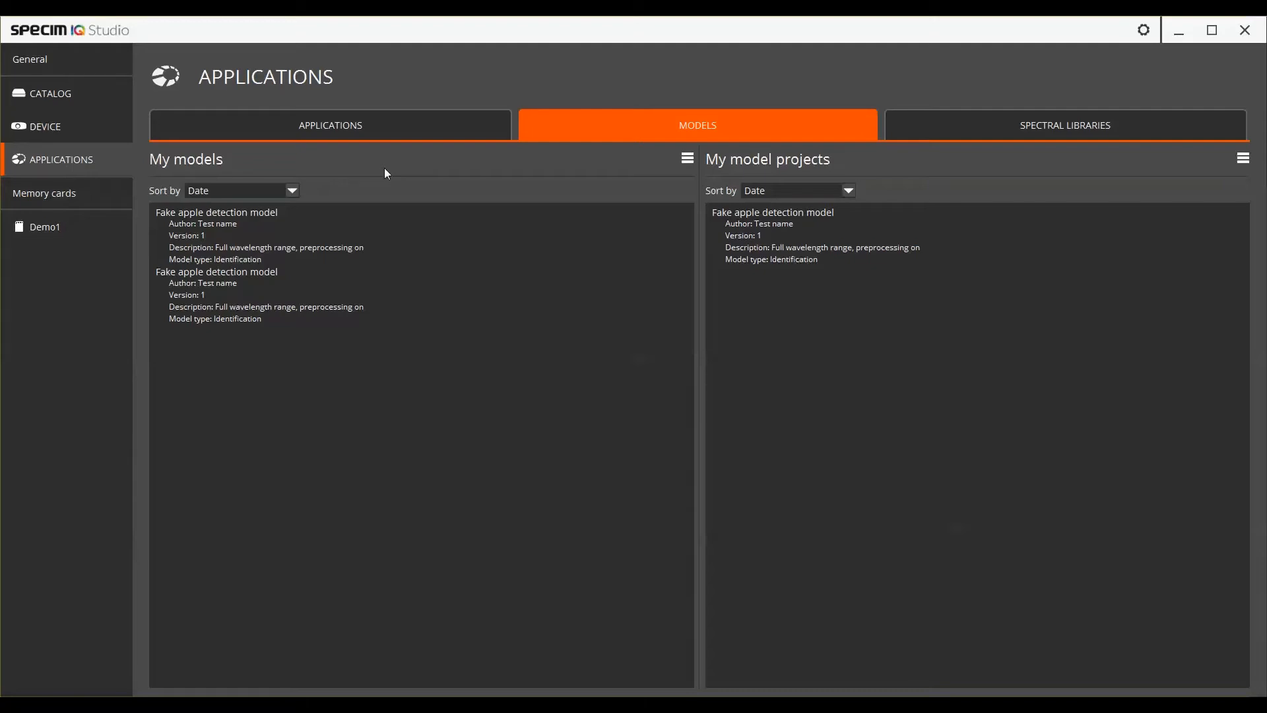
mouse_move(1199, 172)
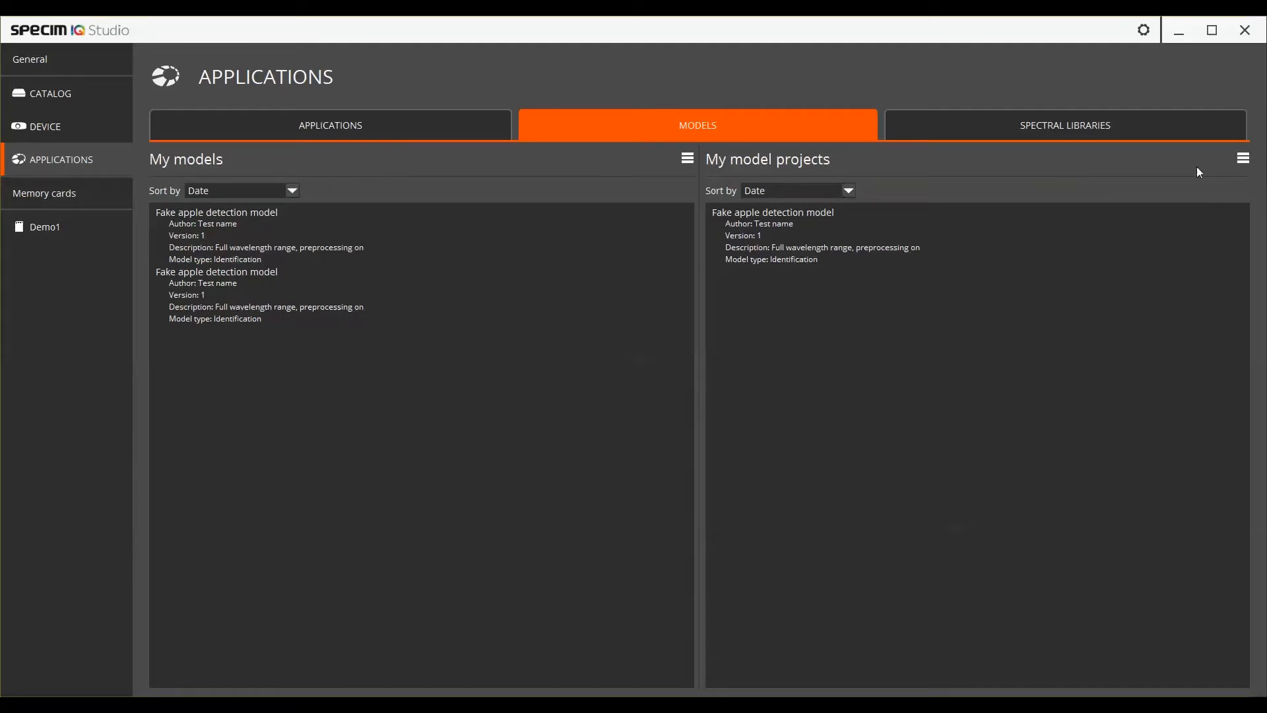
click(1243, 157)
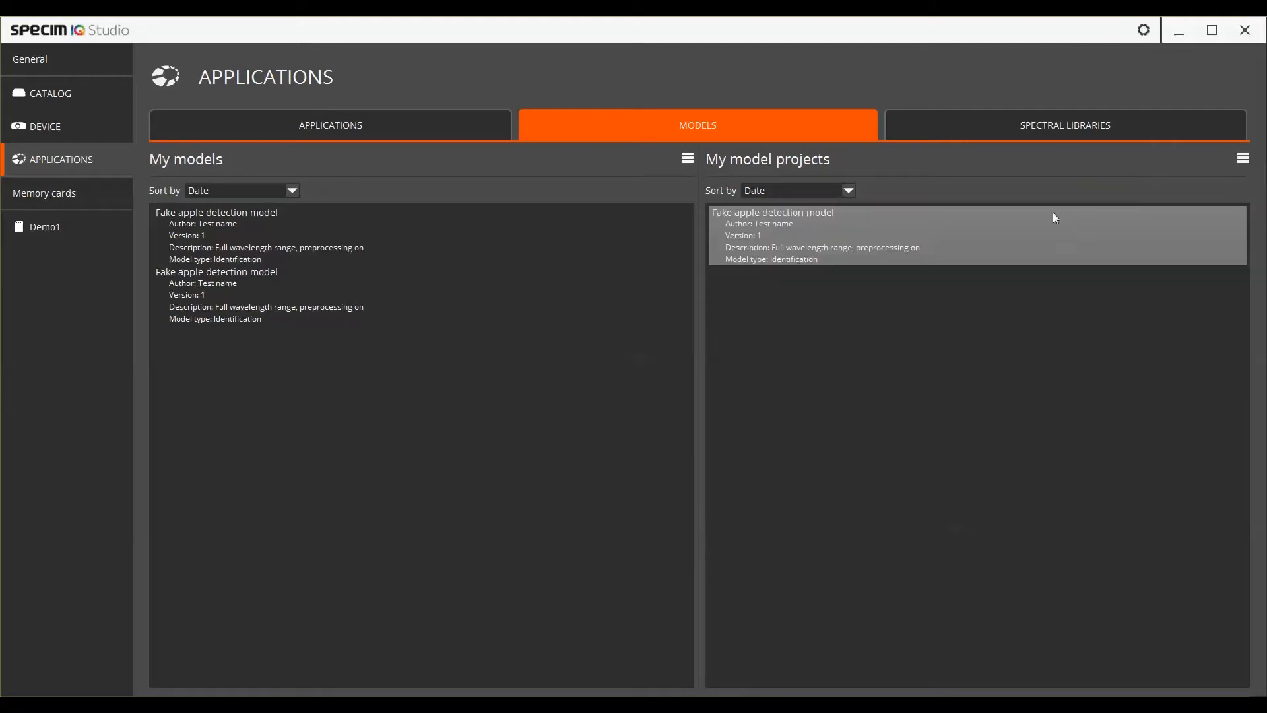
click(1244, 157)
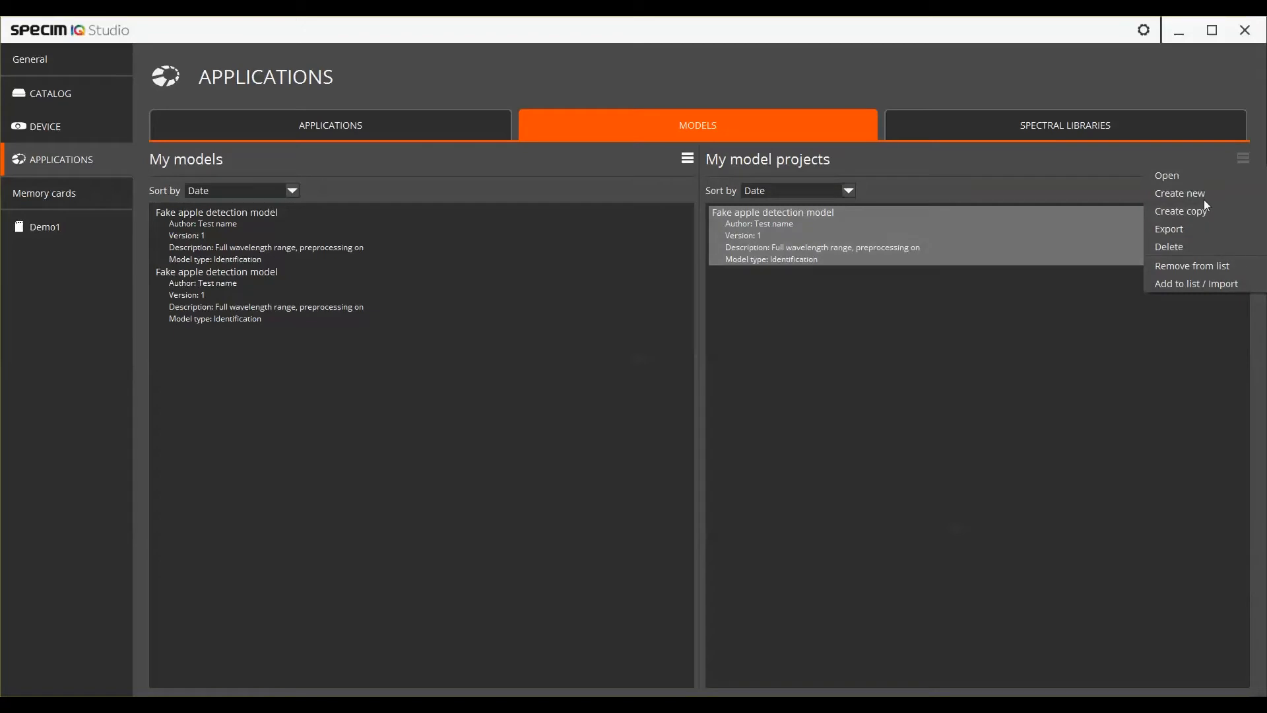
mouse_move(1202, 187)
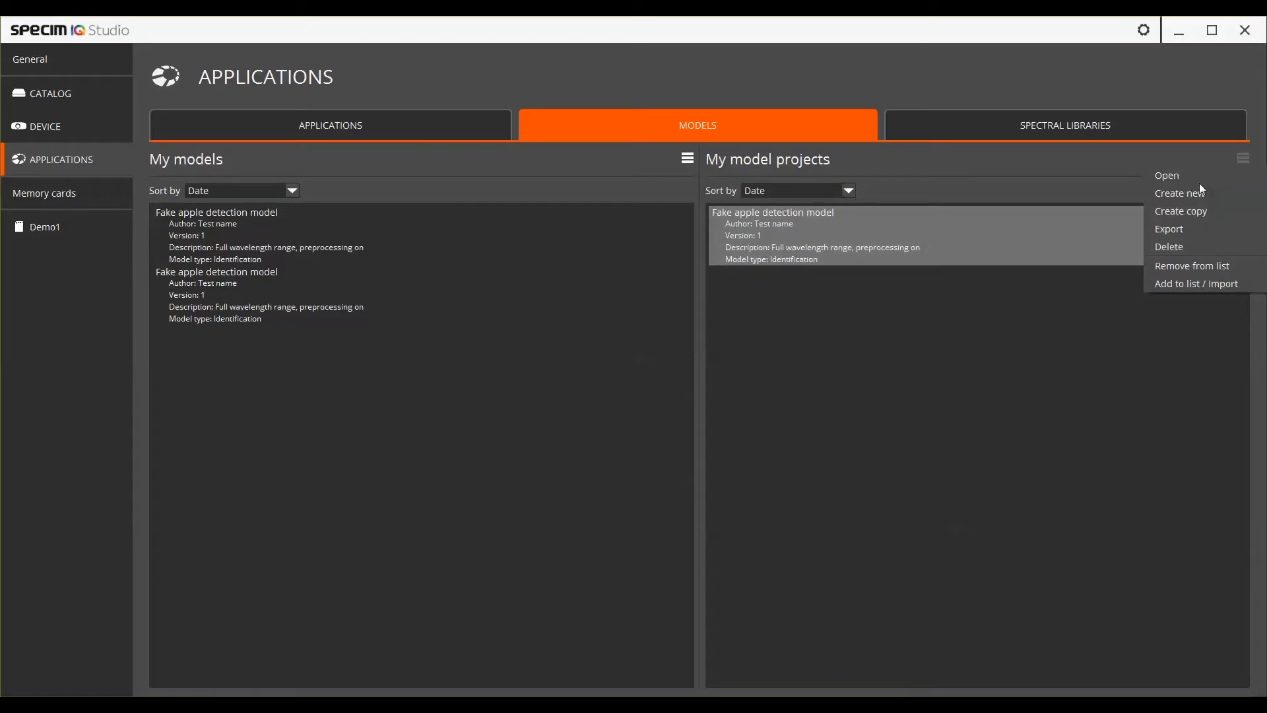
click(915, 227)
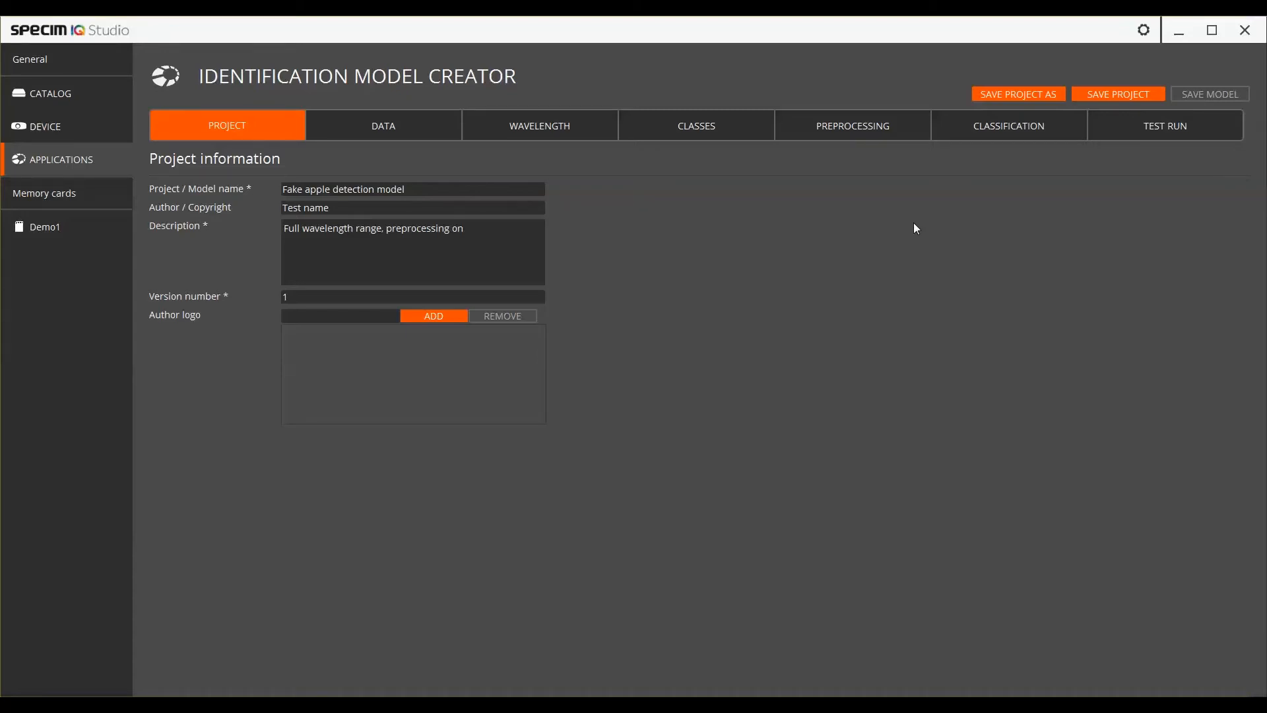
mouse_move(793, 248)
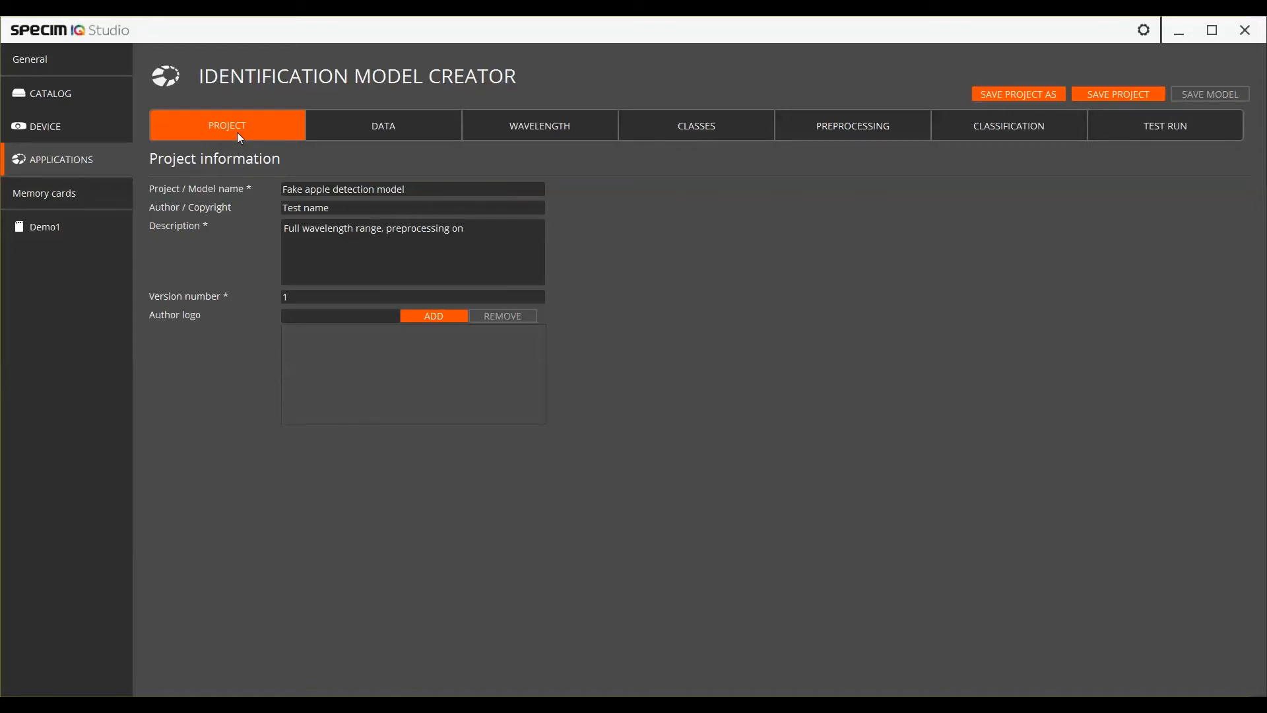
mouse_move(868, 174)
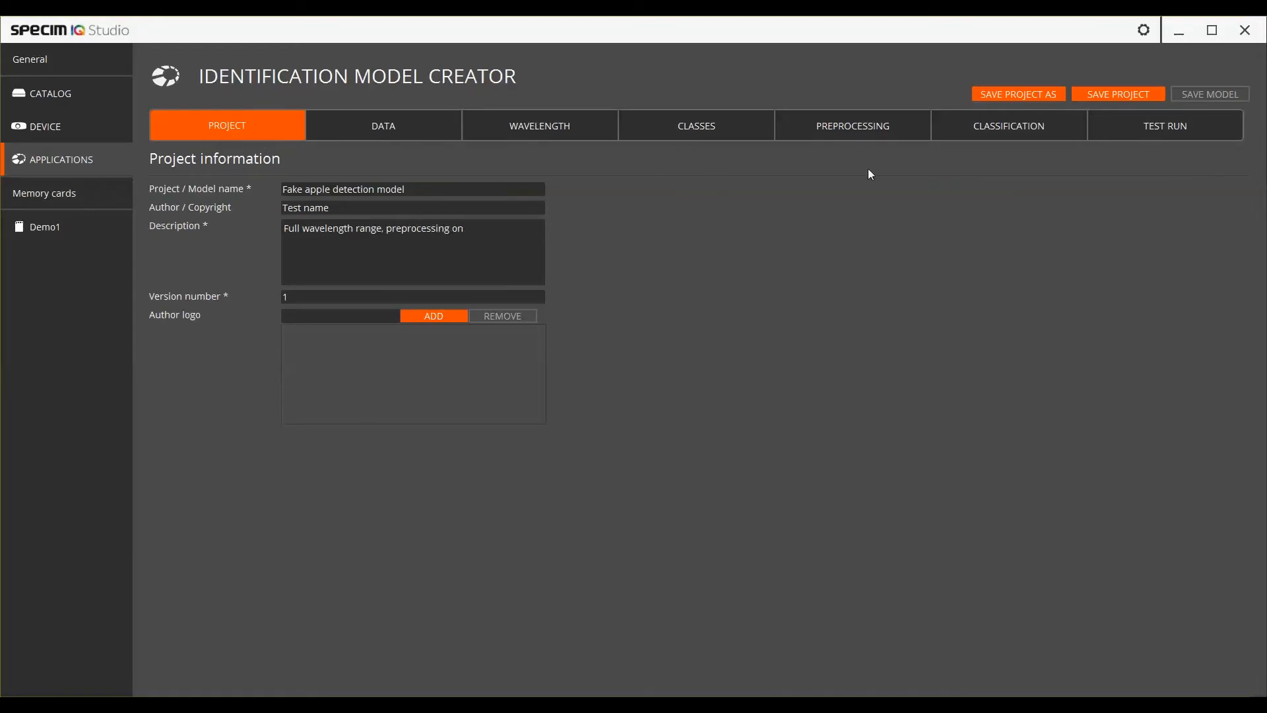
mouse_move(1144, 134)
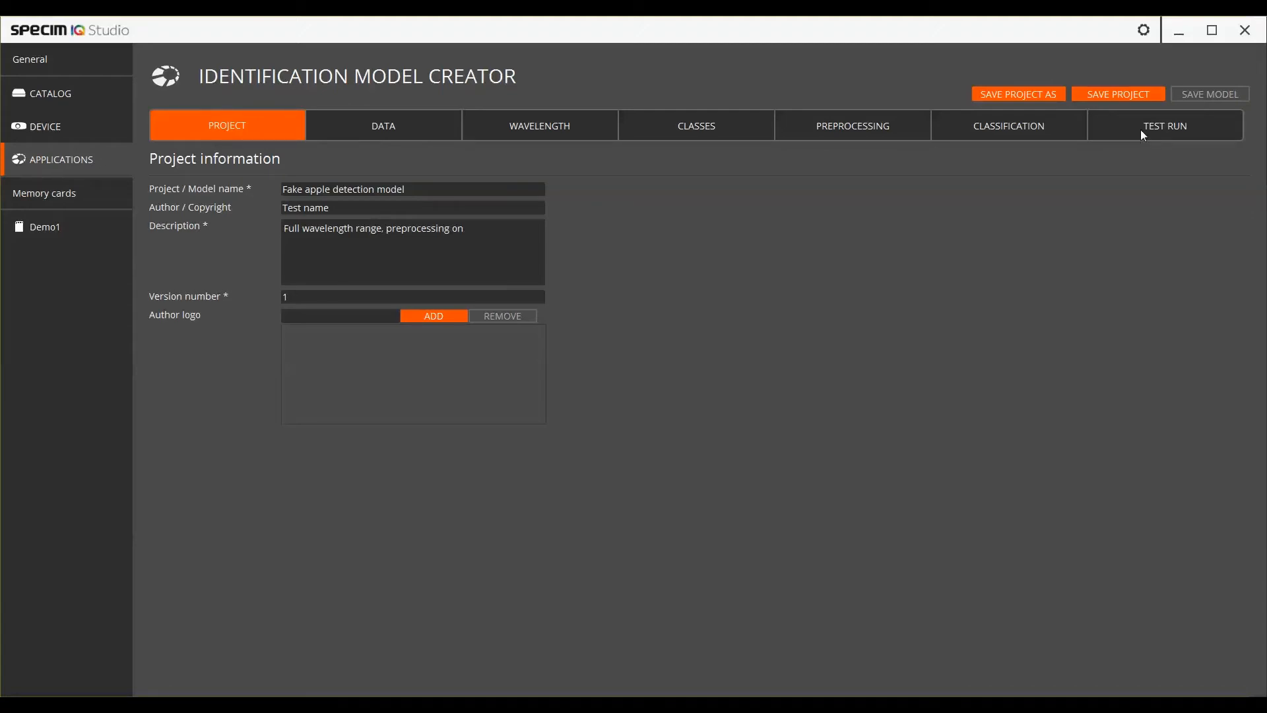
- View the model's test run section, leave the creator and return to the applications list
click(1164, 125)
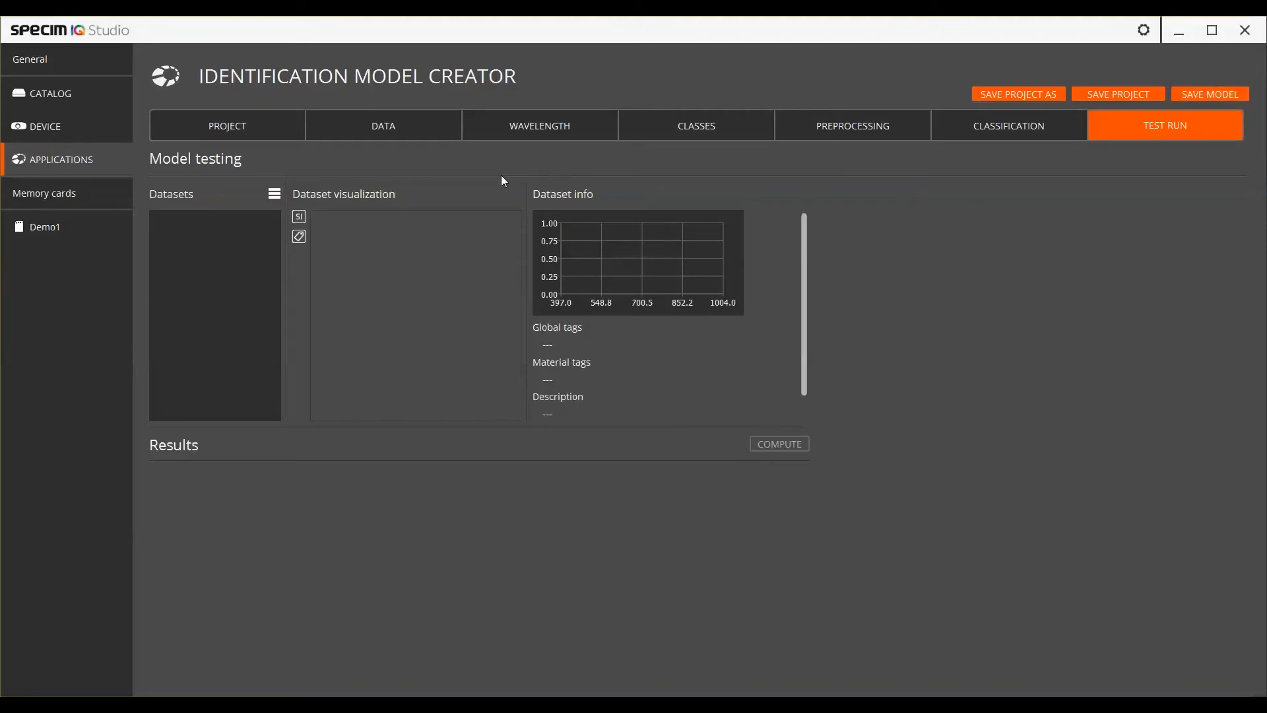
click(59, 159)
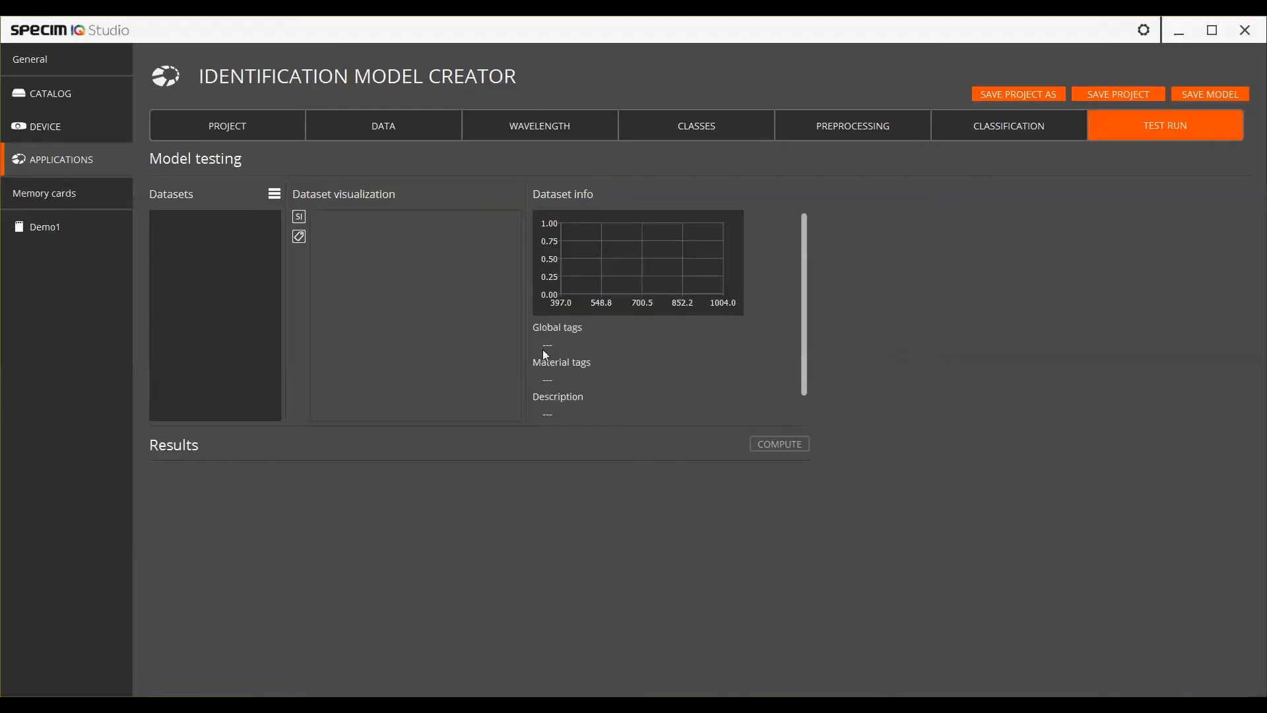
click(59, 158)
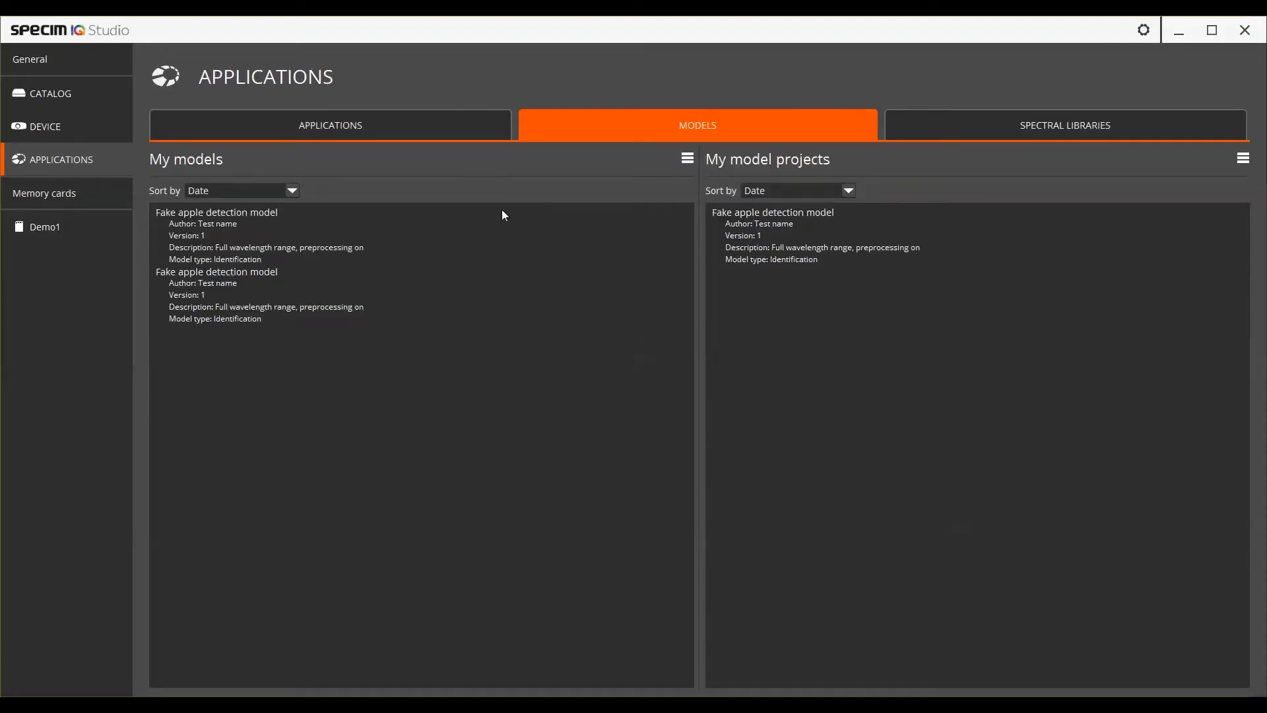
mouse_move(481, 184)
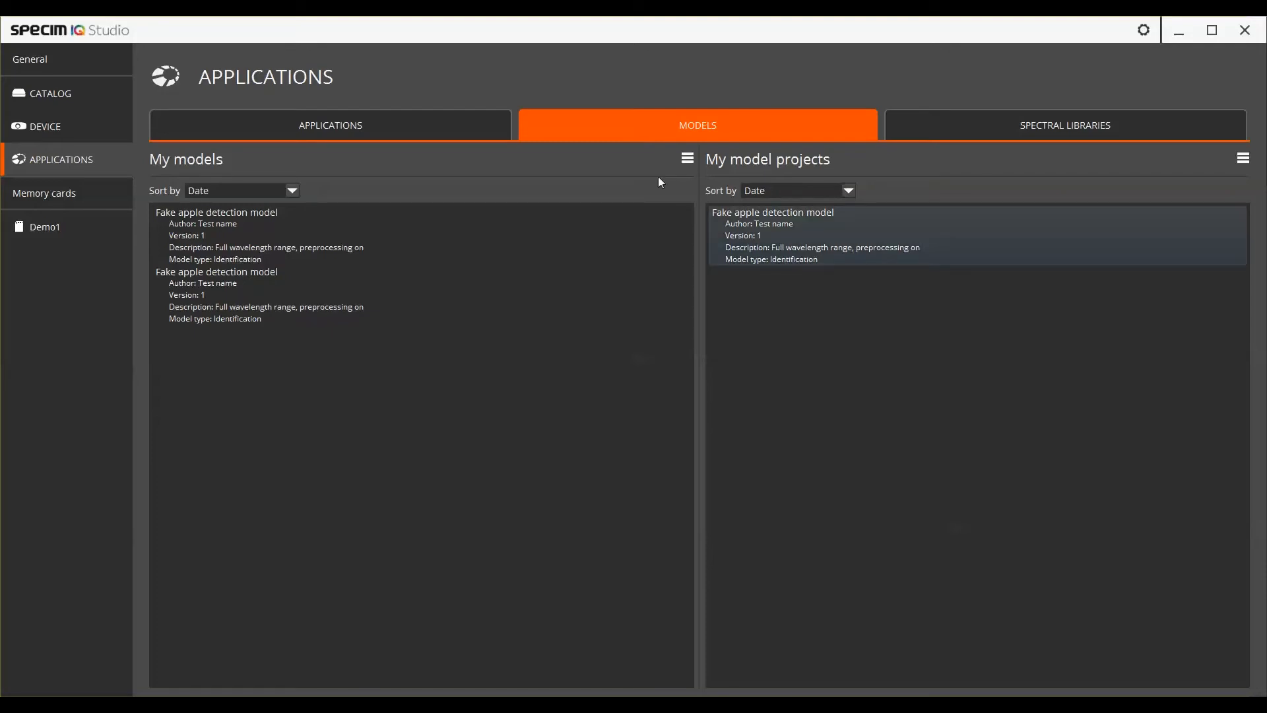
click(330, 126)
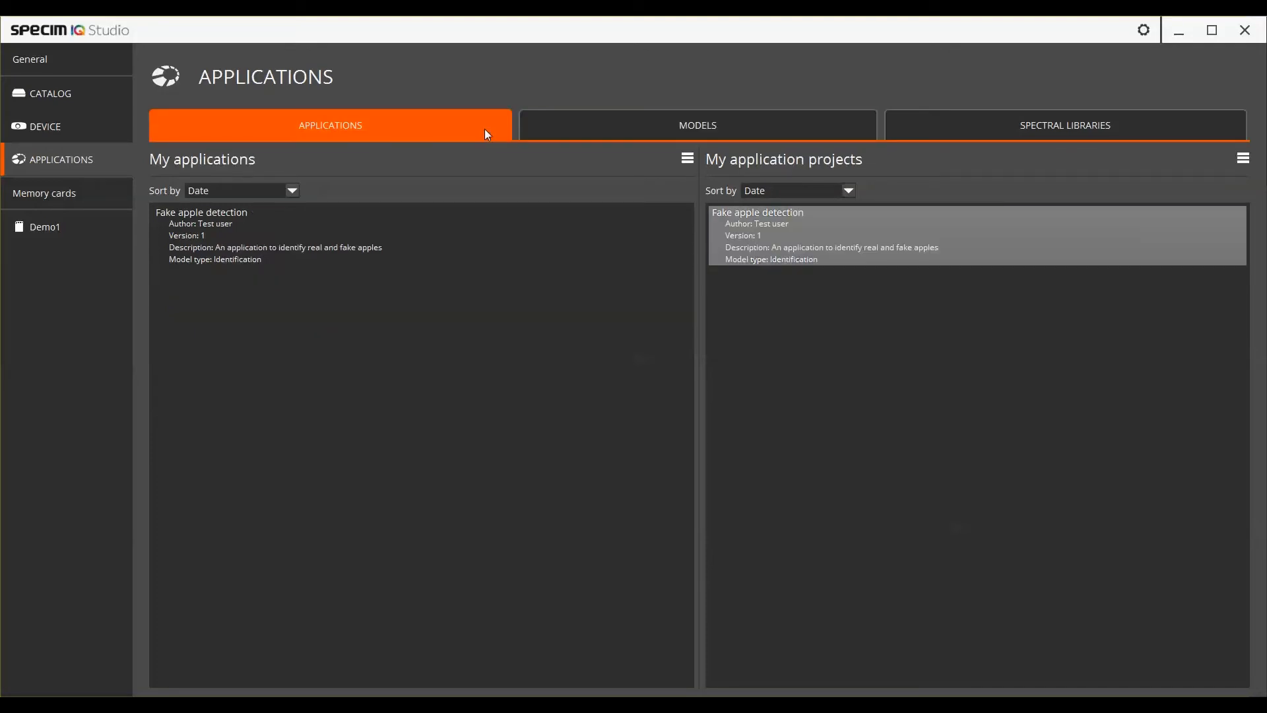
mouse_move(504, 136)
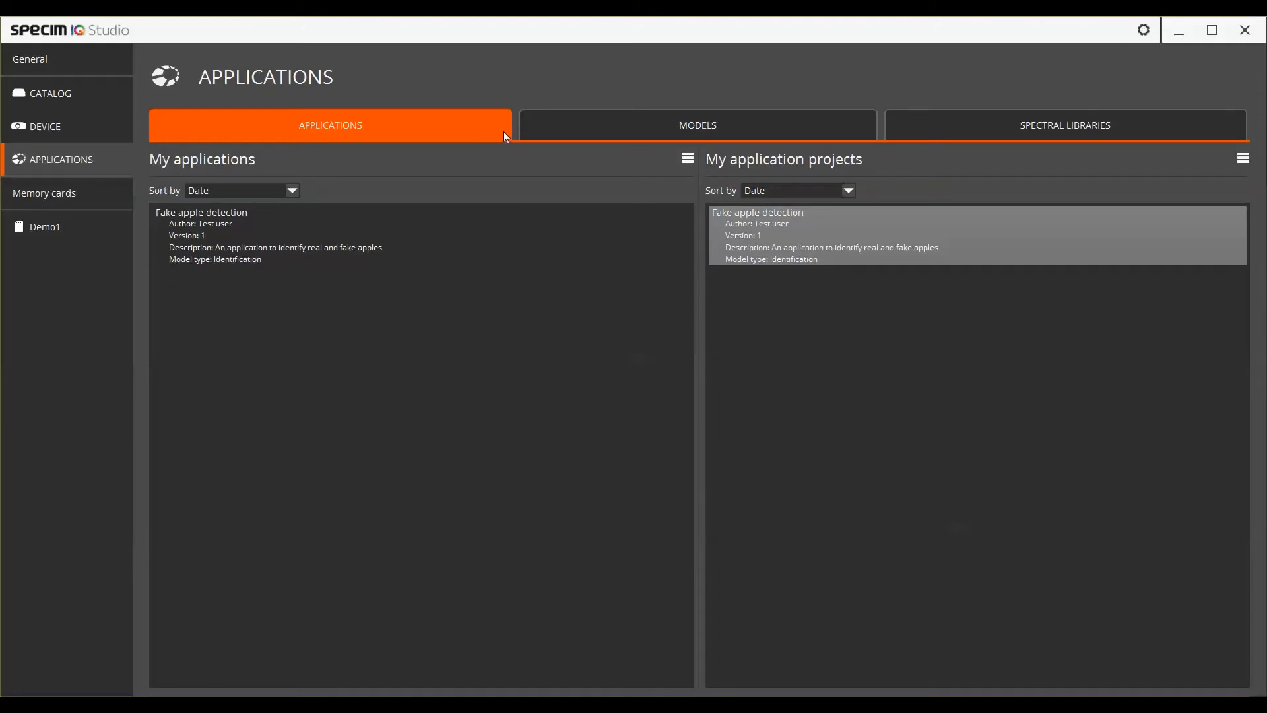
mouse_move(520, 189)
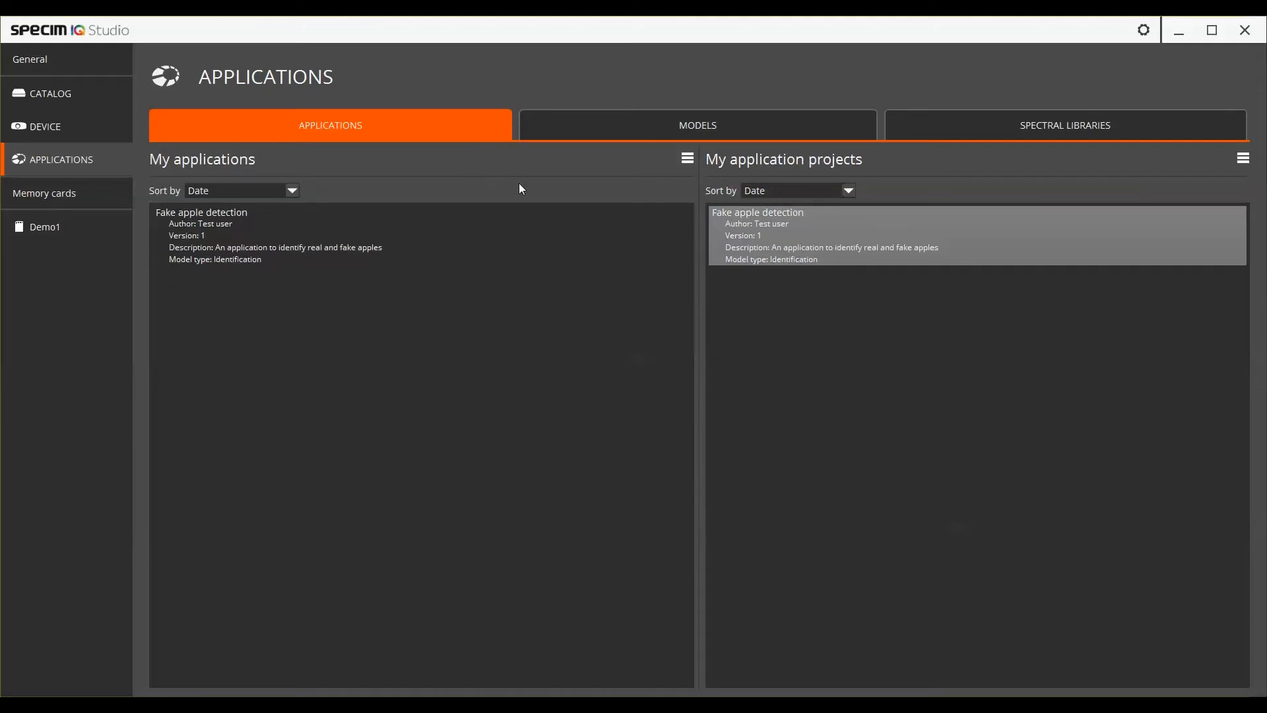
mouse_move(997, 177)
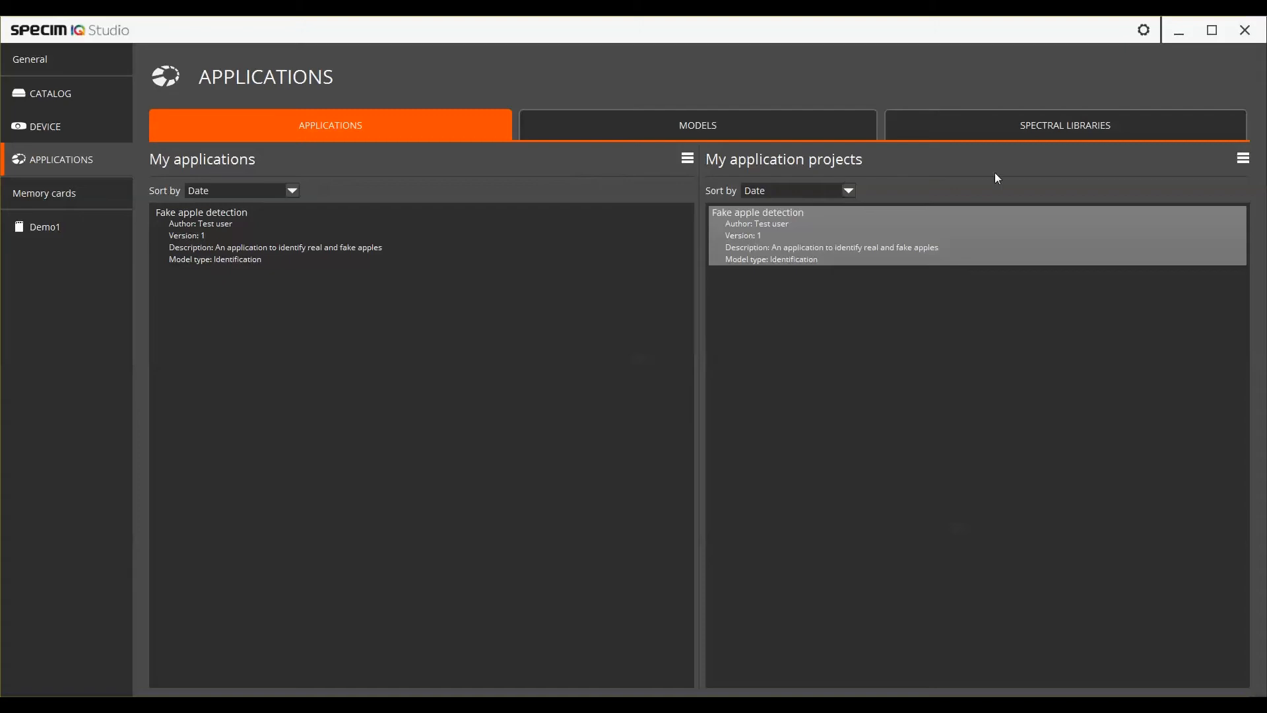
mouse_move(991, 198)
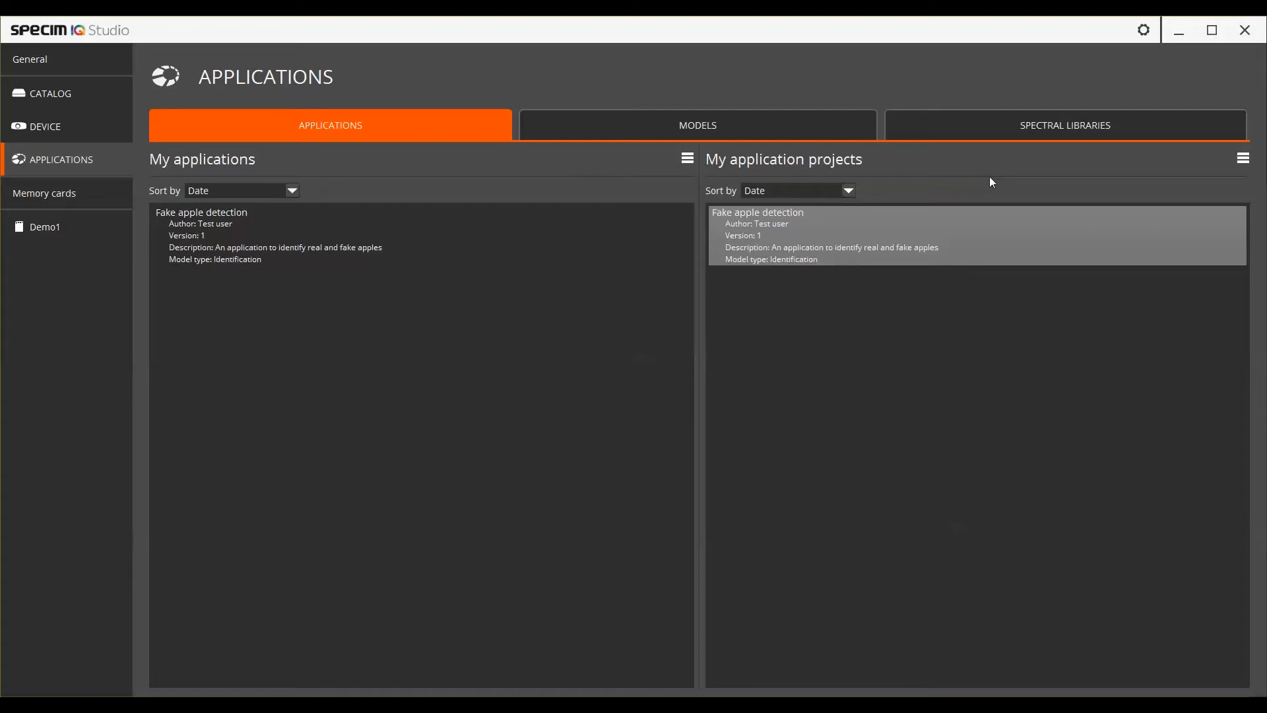
mouse_move(702, 196)
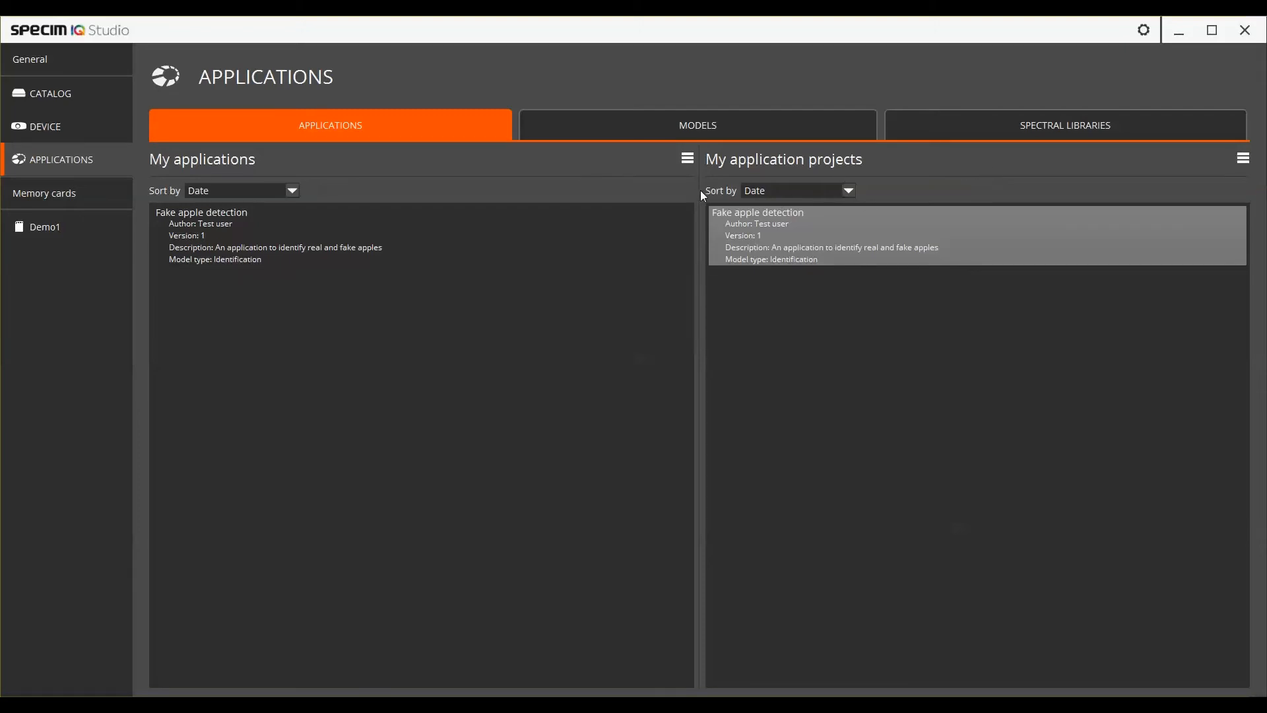
mouse_move(693, 187)
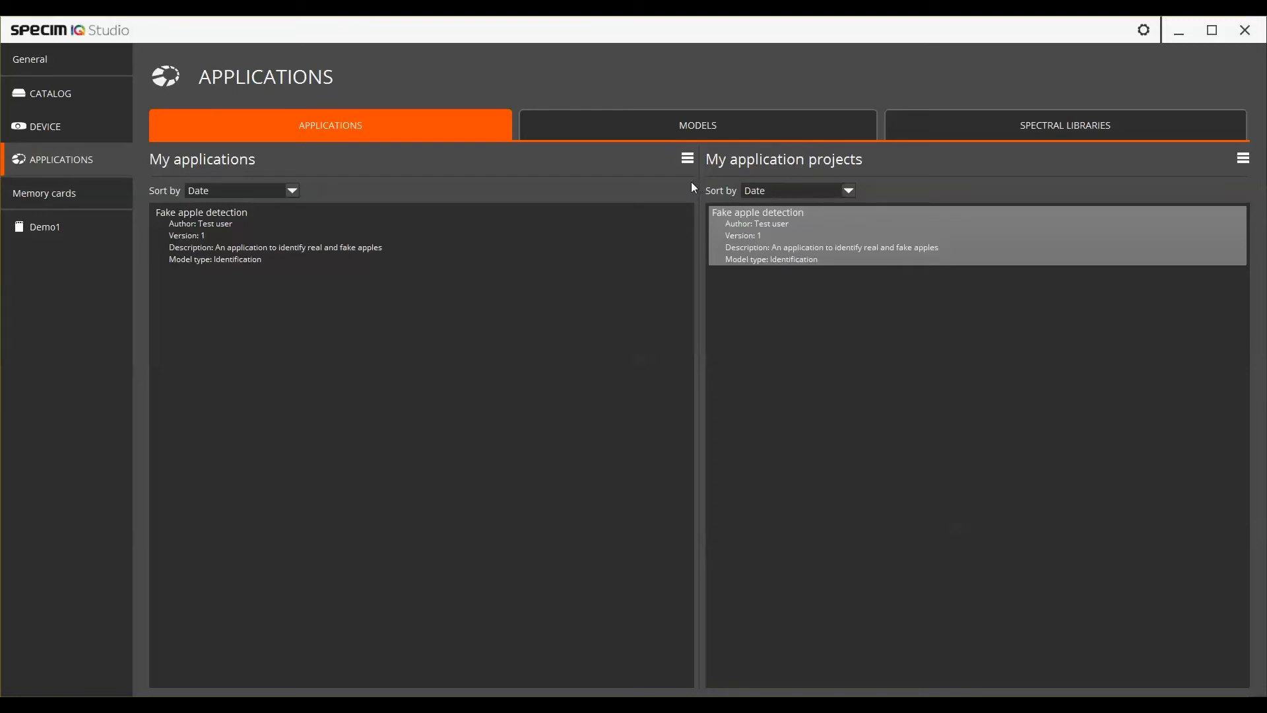
mouse_move(677, 193)
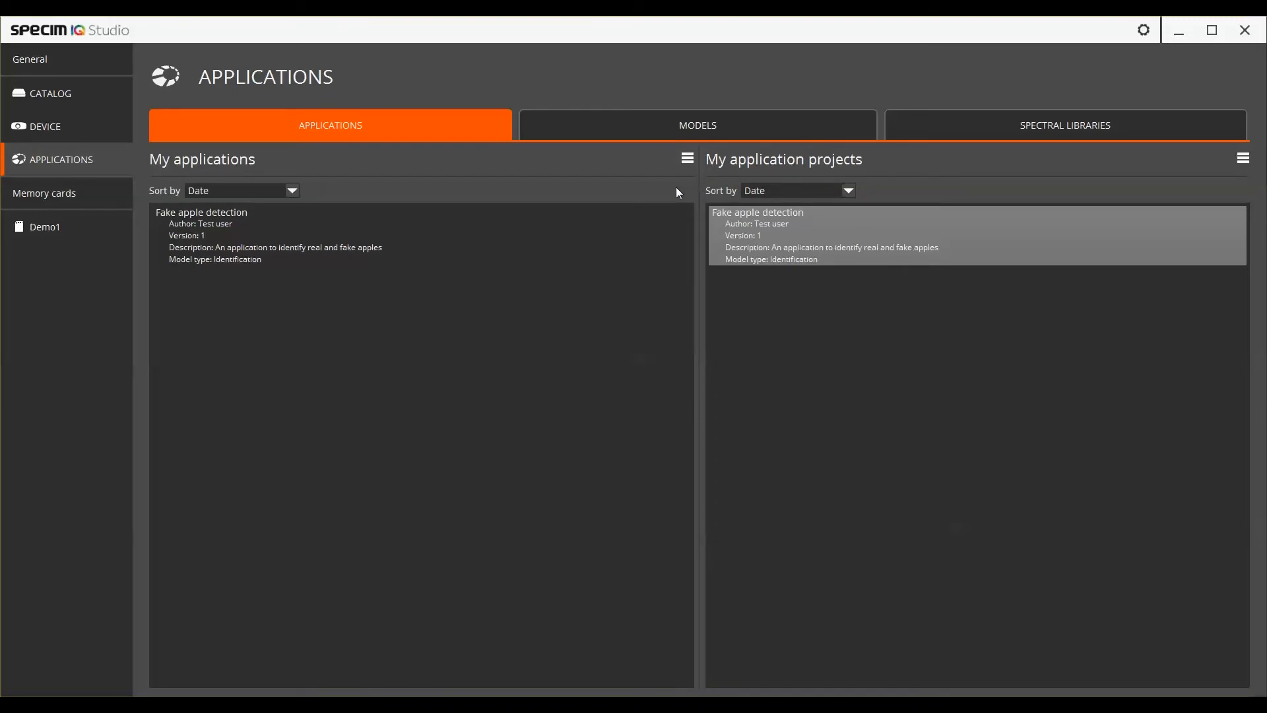
mouse_move(934, 190)
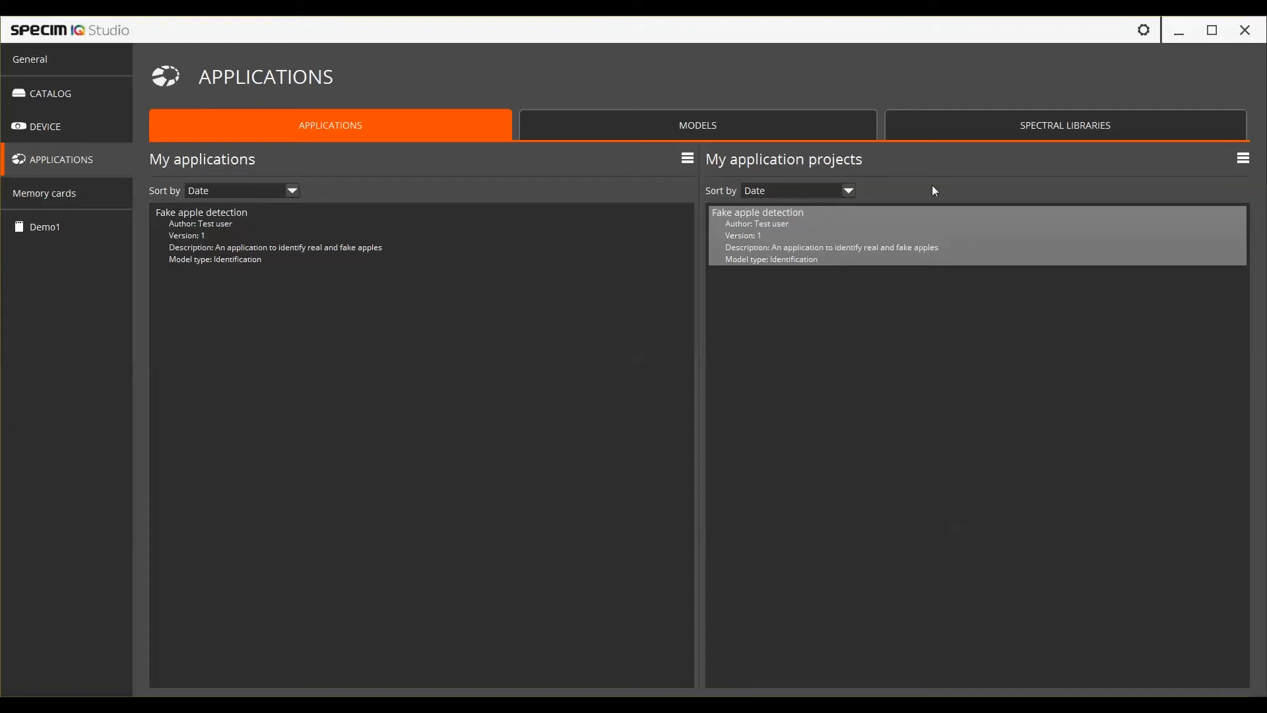
- Show the action list for My application projects (open, create, copy, export, delete, import)
click(1242, 157)
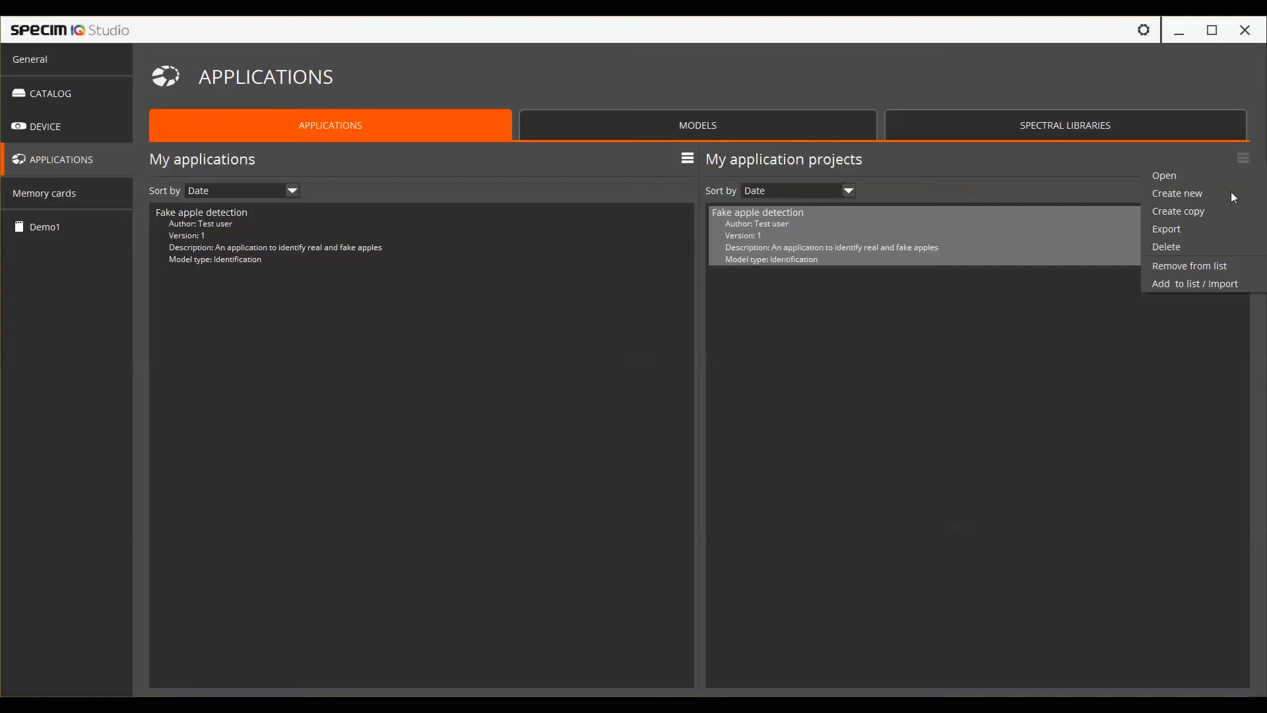
mouse_move(1199, 180)
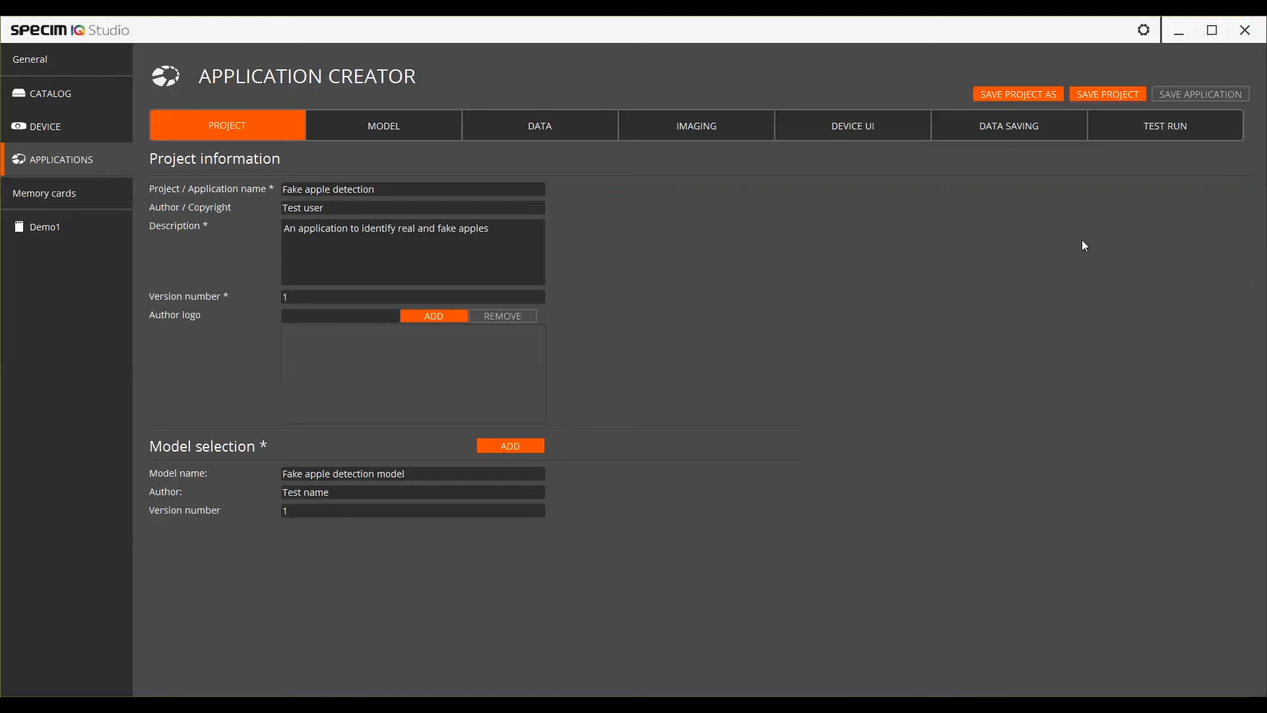
mouse_move(1024, 251)
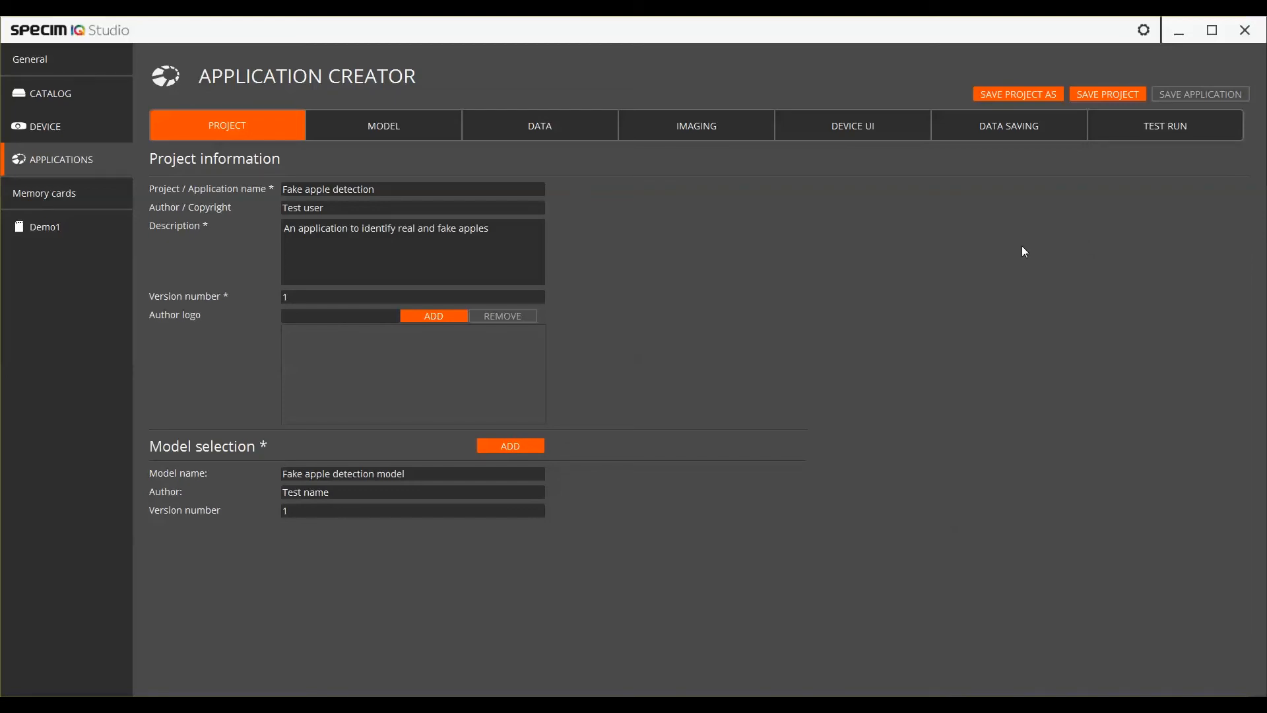
mouse_move(262, 135)
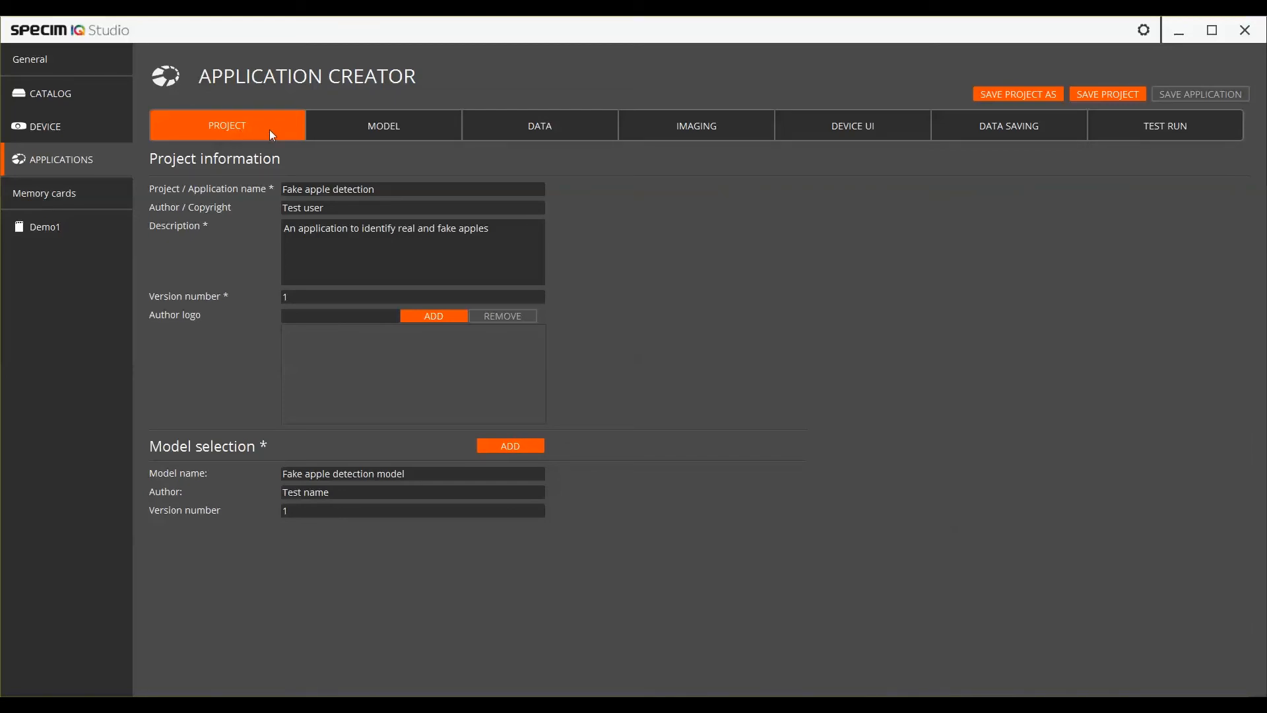
- Look through the Fake apple detection project's pages up to Test Run, then return to applications
click(1165, 125)
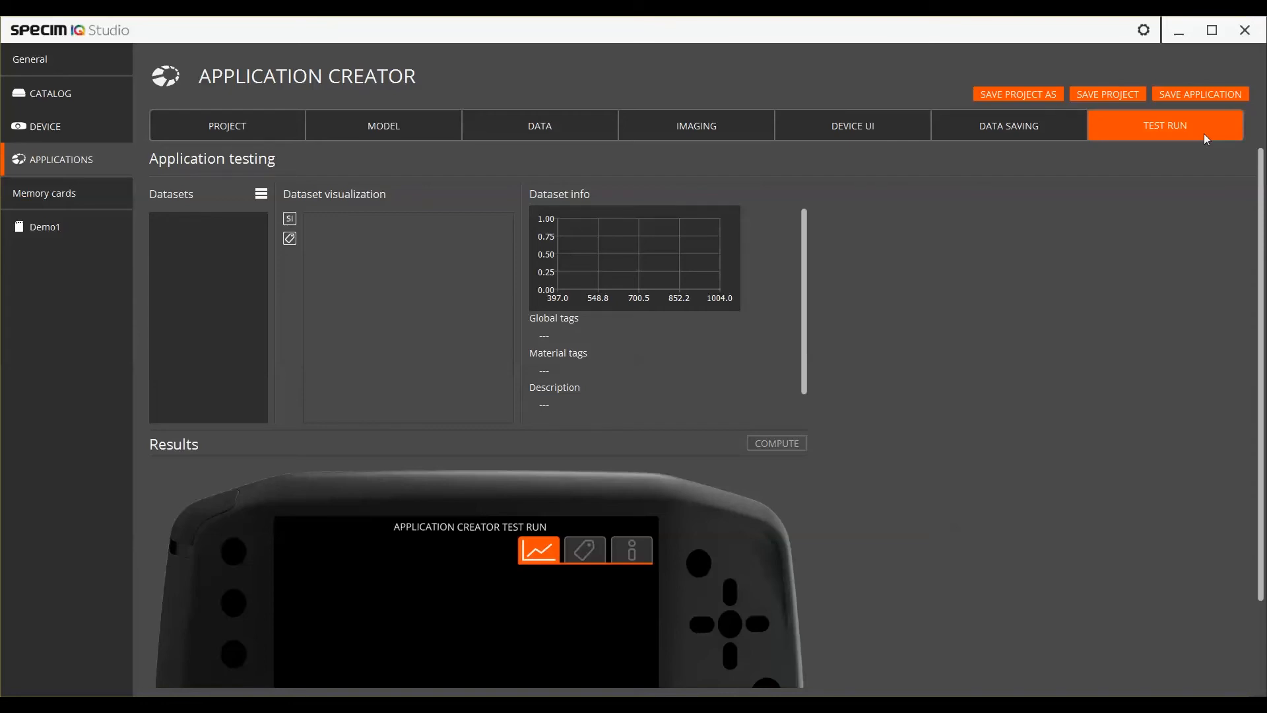
mouse_move(125, 173)
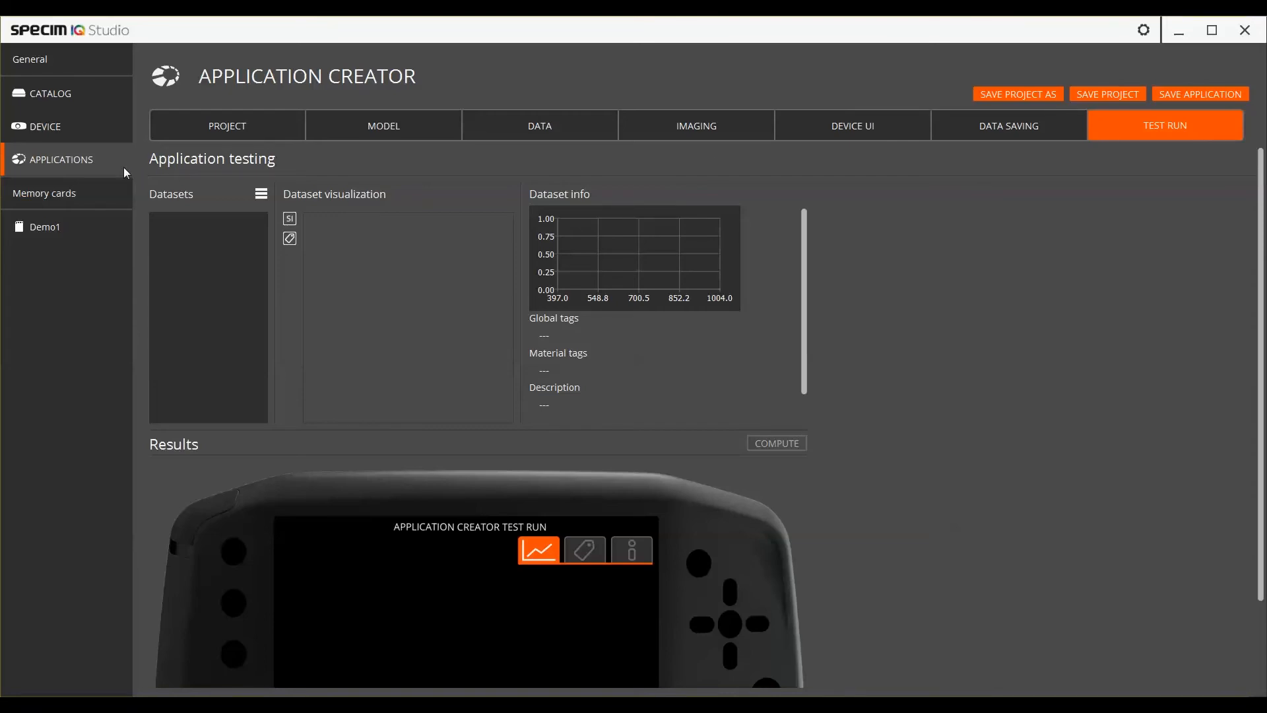
click(58, 159)
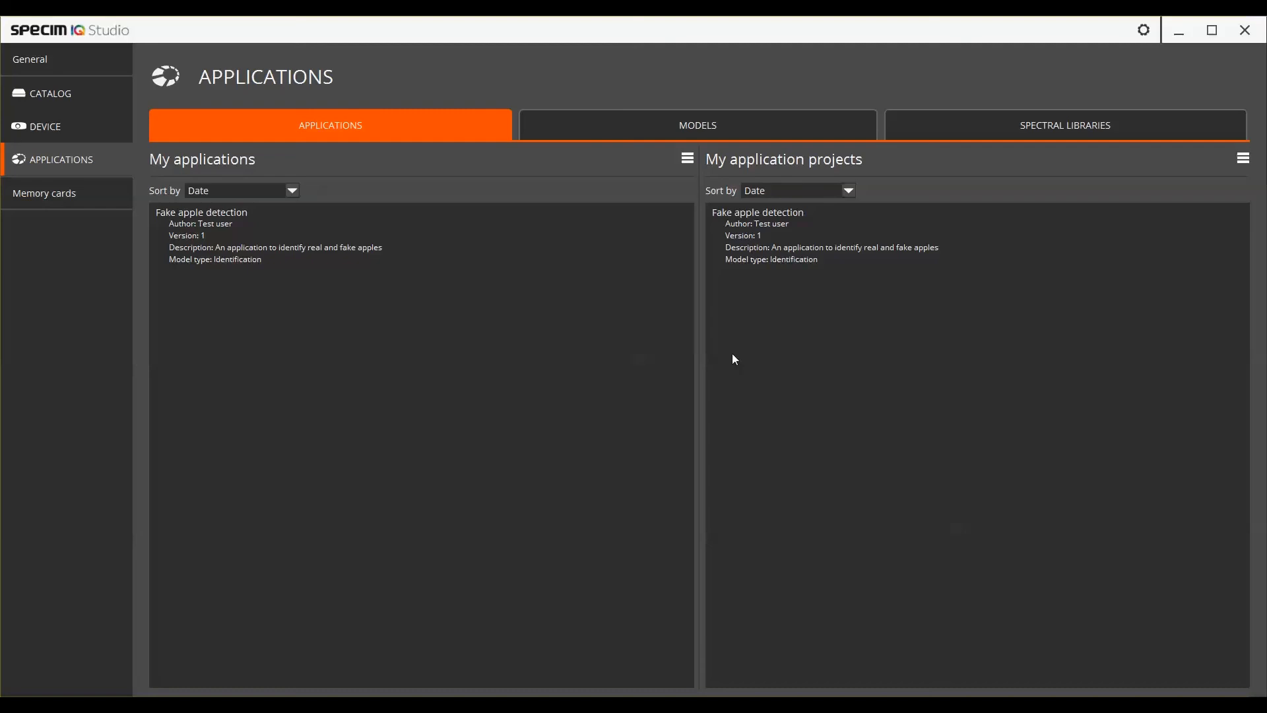
mouse_move(52, 229)
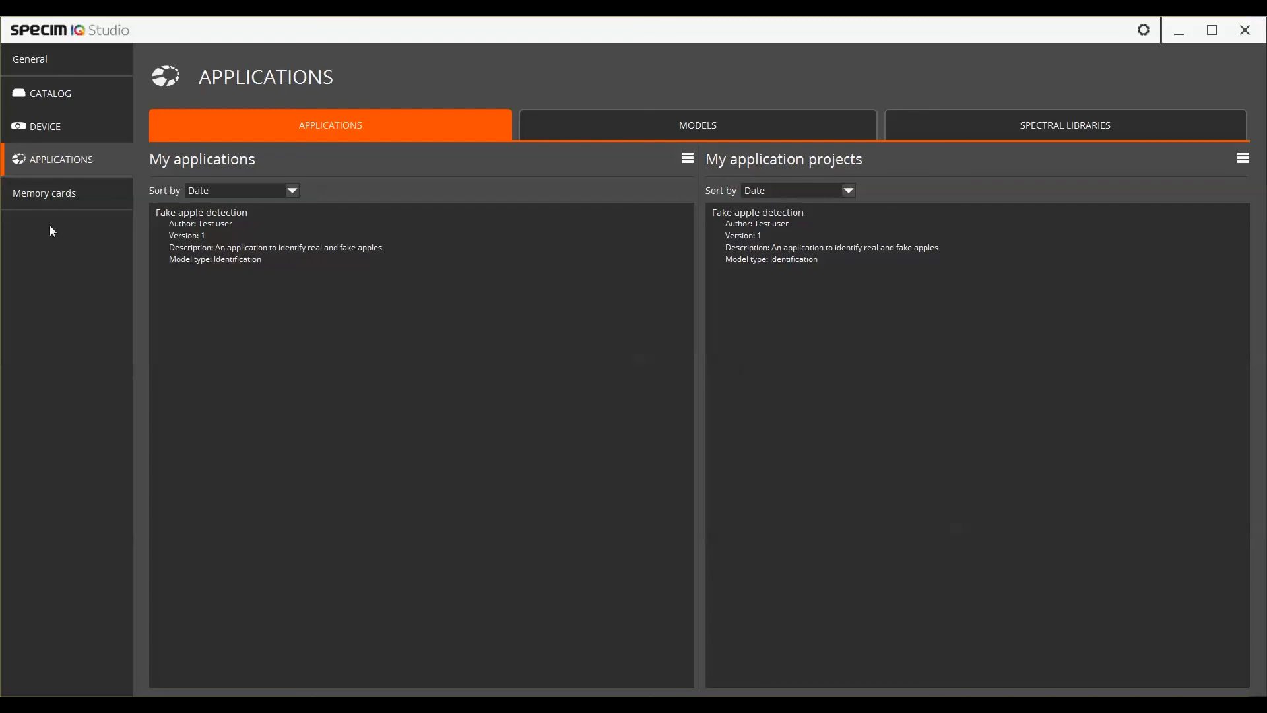
mouse_move(79, 195)
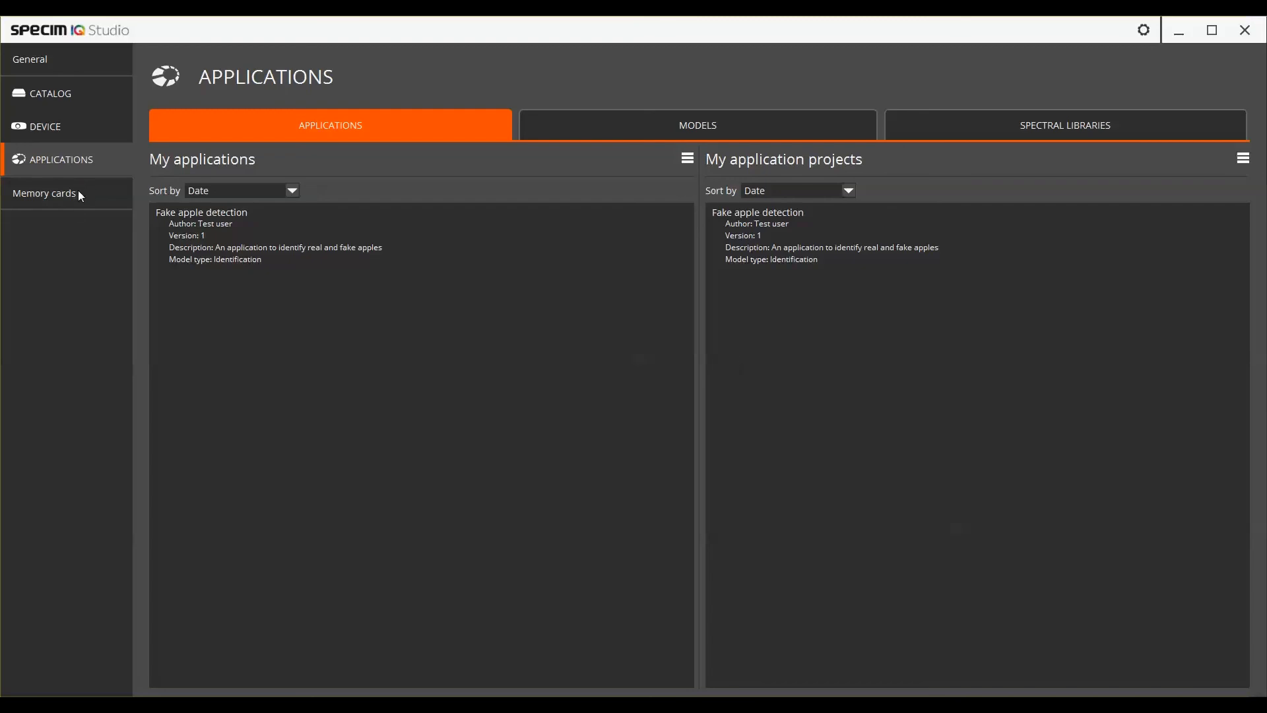
- Show the Demo1 memory card's import page listing its three recordings
click(45, 227)
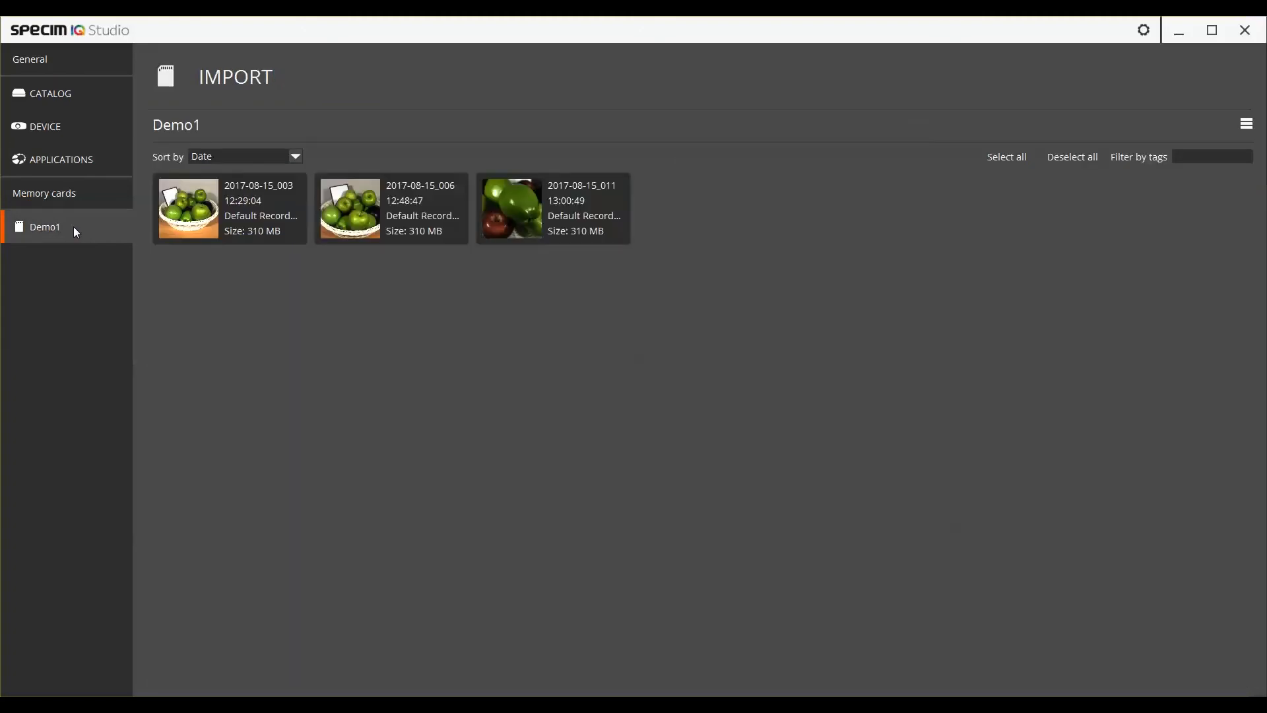